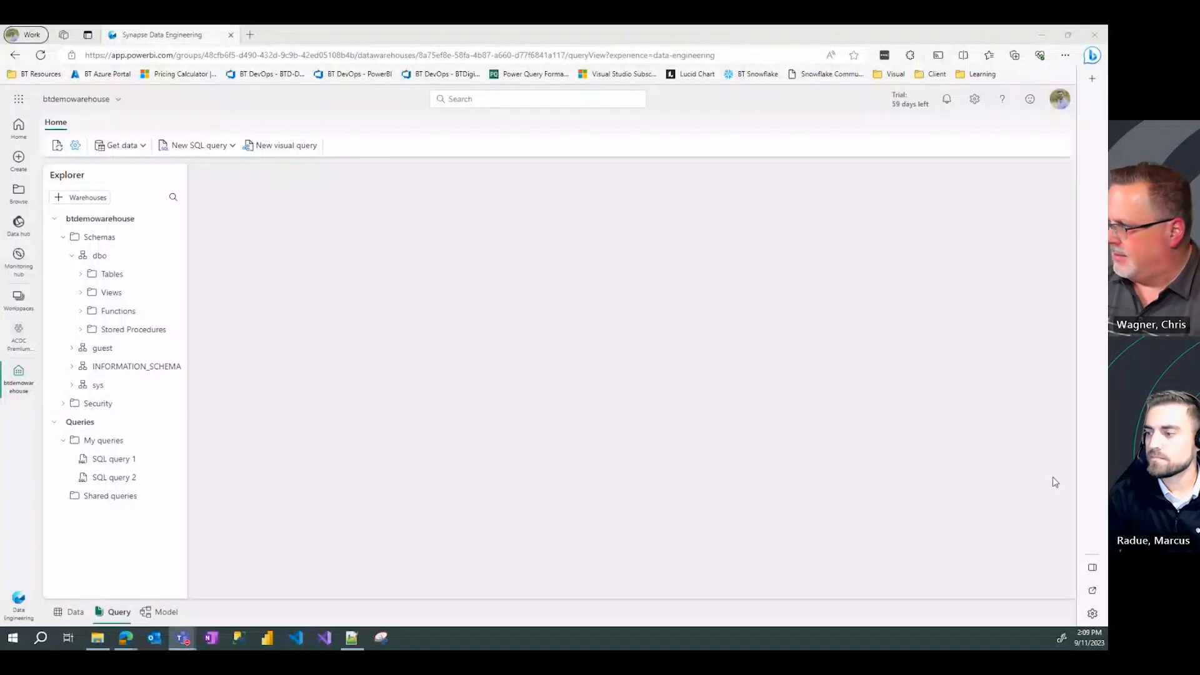
pyautogui.moveTo(256, 296)
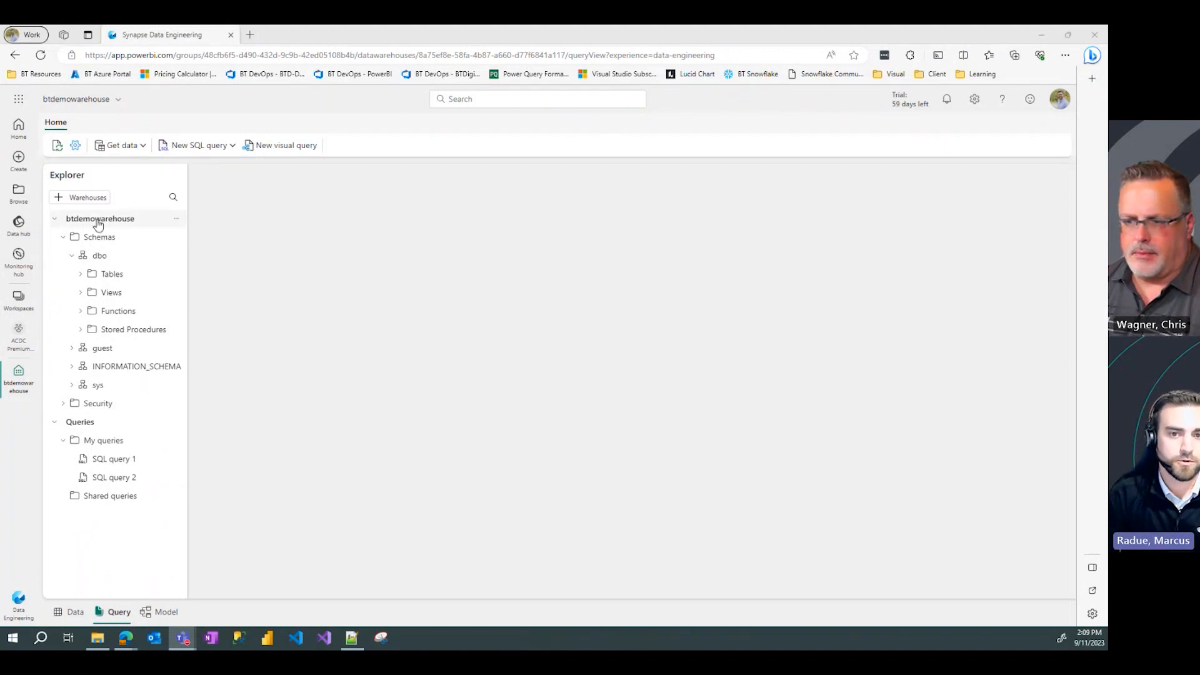
pyautogui.moveTo(323, 245)
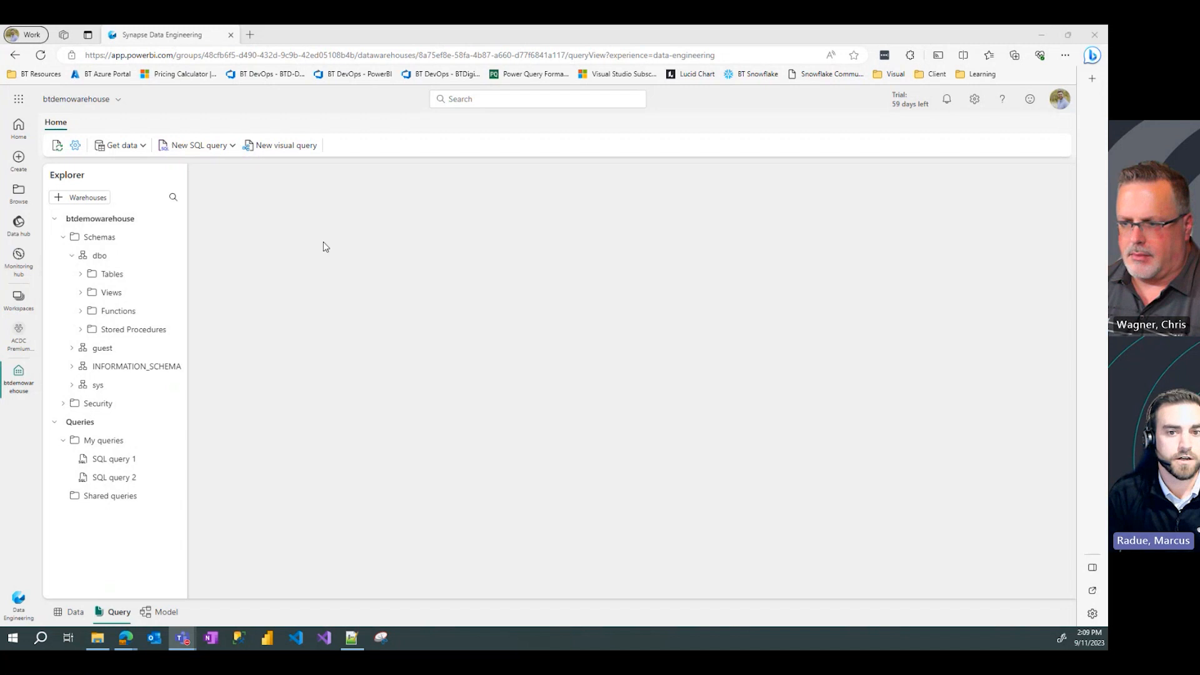
pyautogui.moveTo(115, 236)
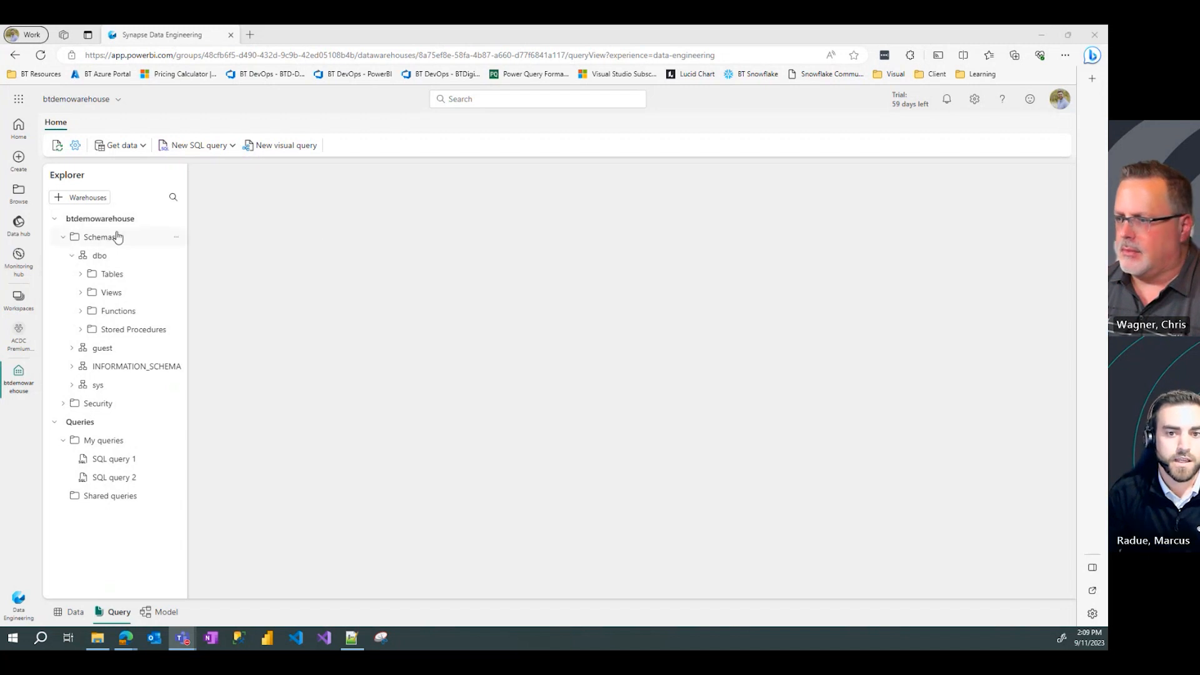
# - Collapse the dbo schema's Tables, Views, Functions and Stored Procedures folders in Explorer
pyautogui.click(72, 255)
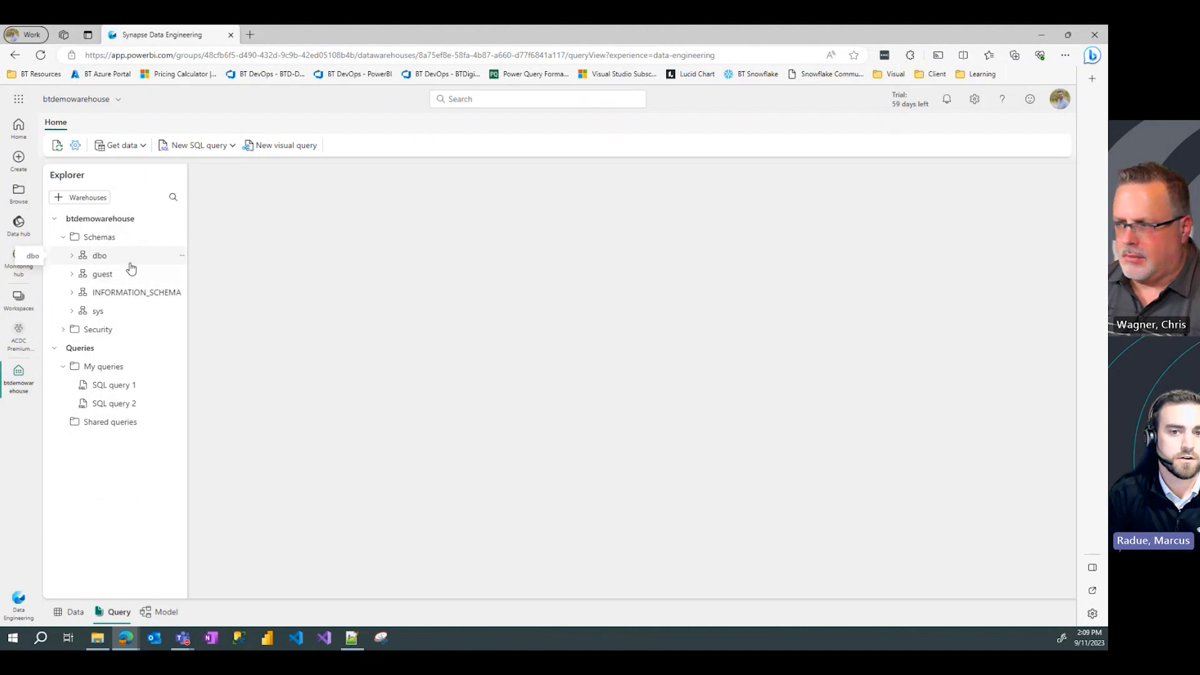
pyautogui.moveTo(128, 313)
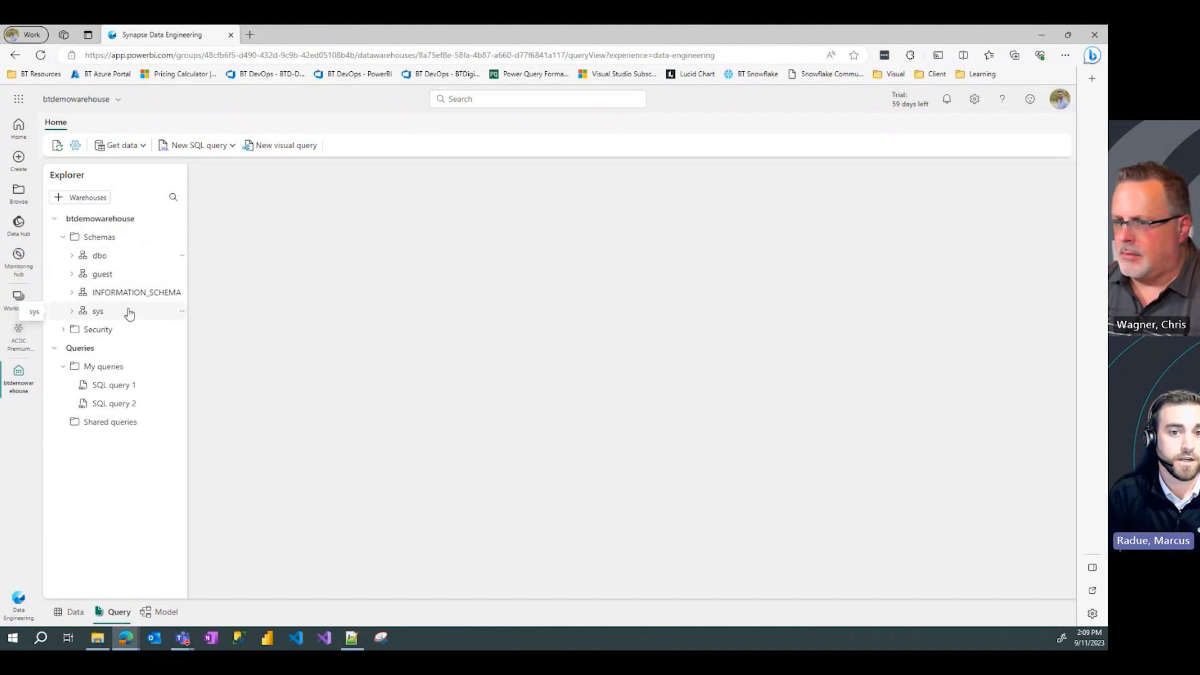
pyautogui.moveTo(136, 254)
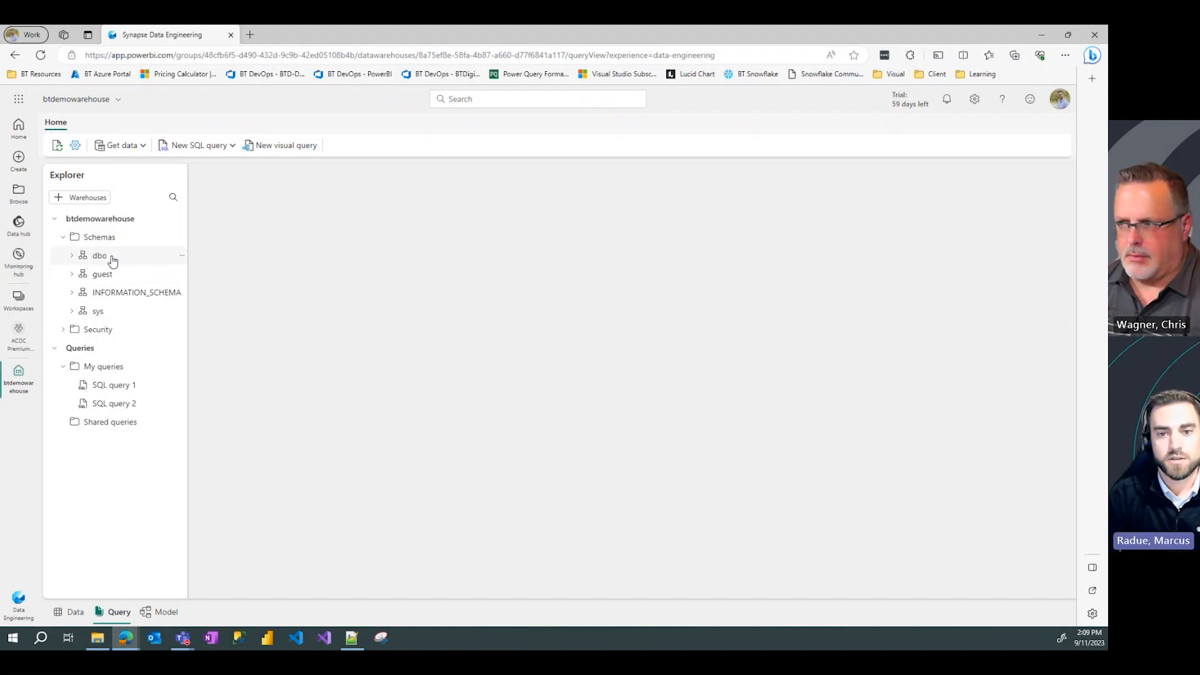
pyautogui.moveTo(107, 297)
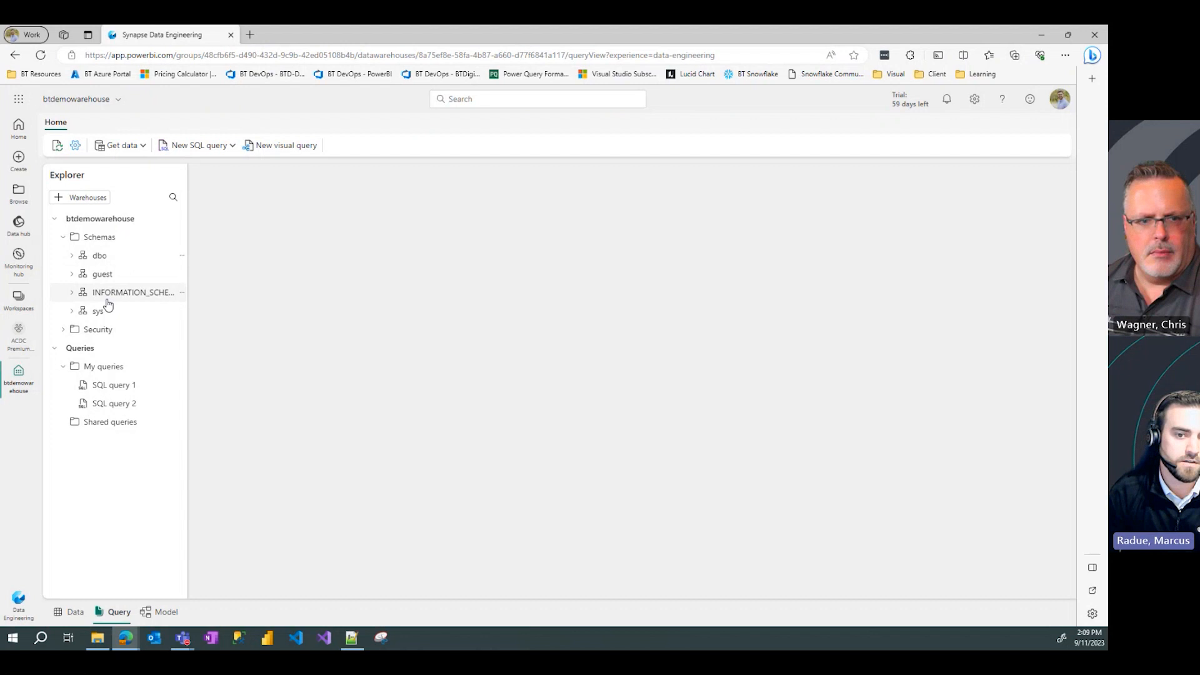
pyautogui.moveTo(98, 310)
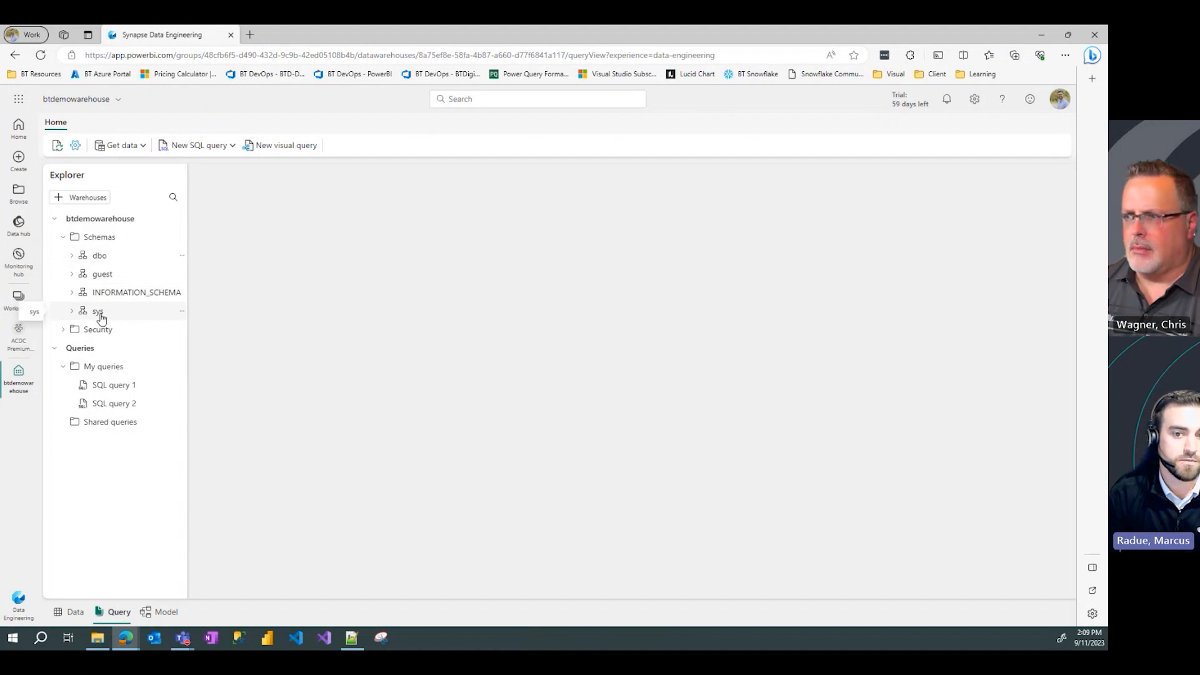
pyautogui.moveTo(118, 260)
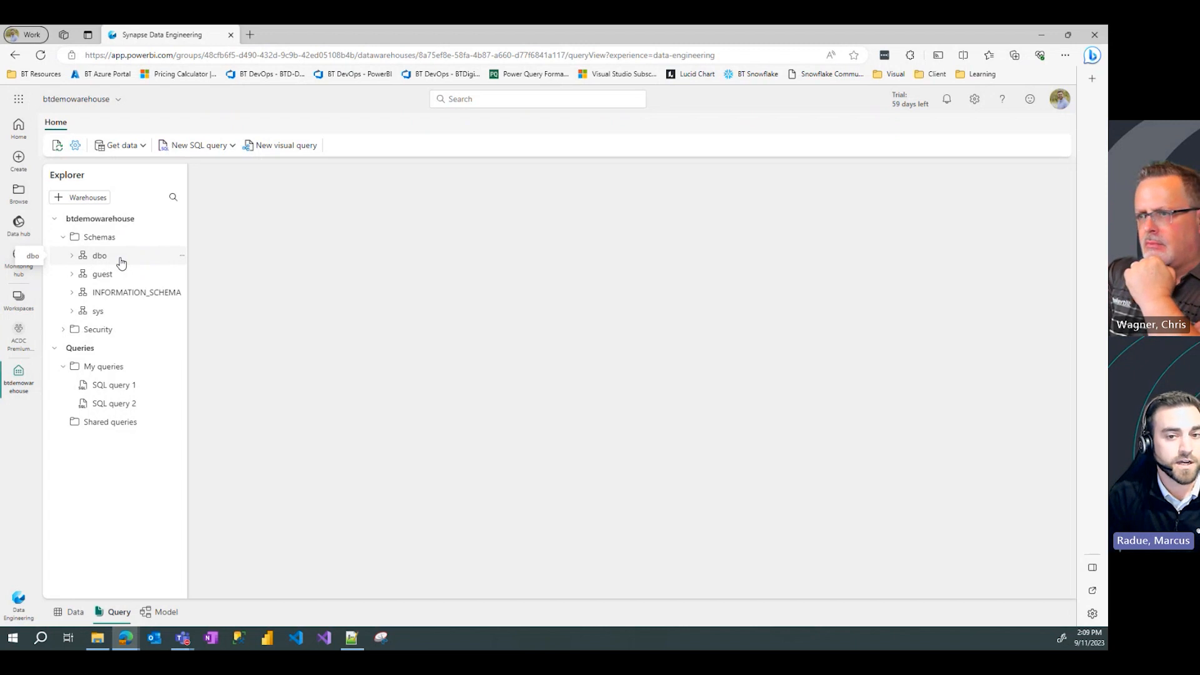
pyautogui.moveTo(154, 239)
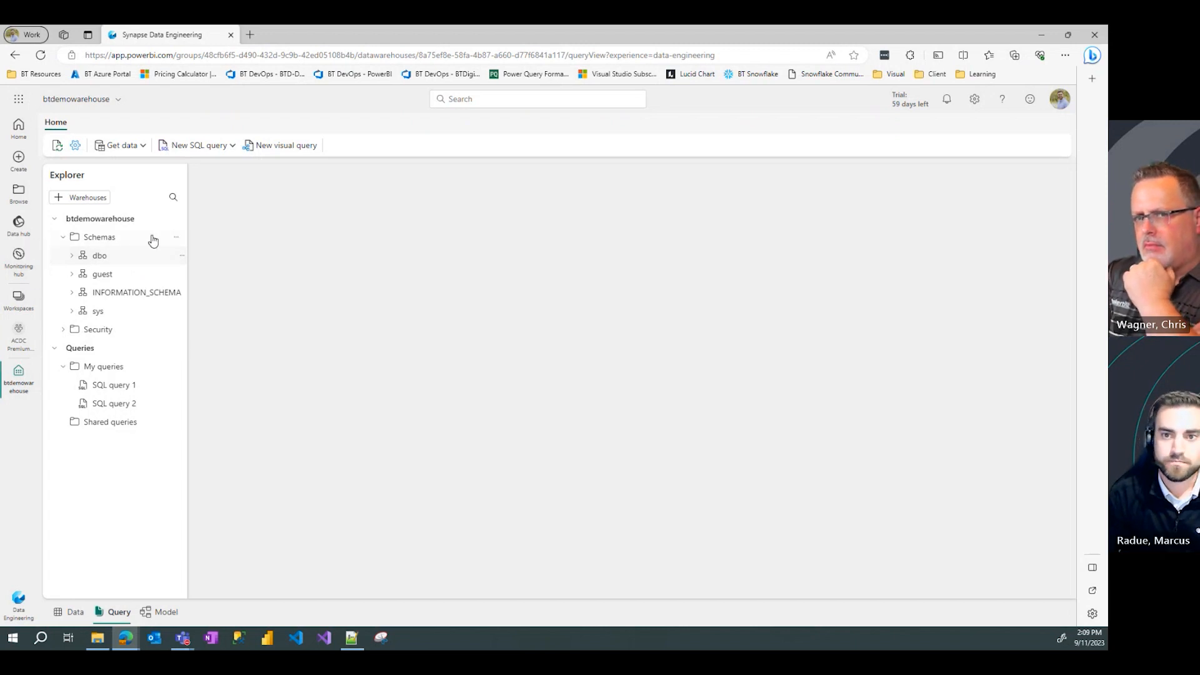
pyautogui.moveTo(122, 240)
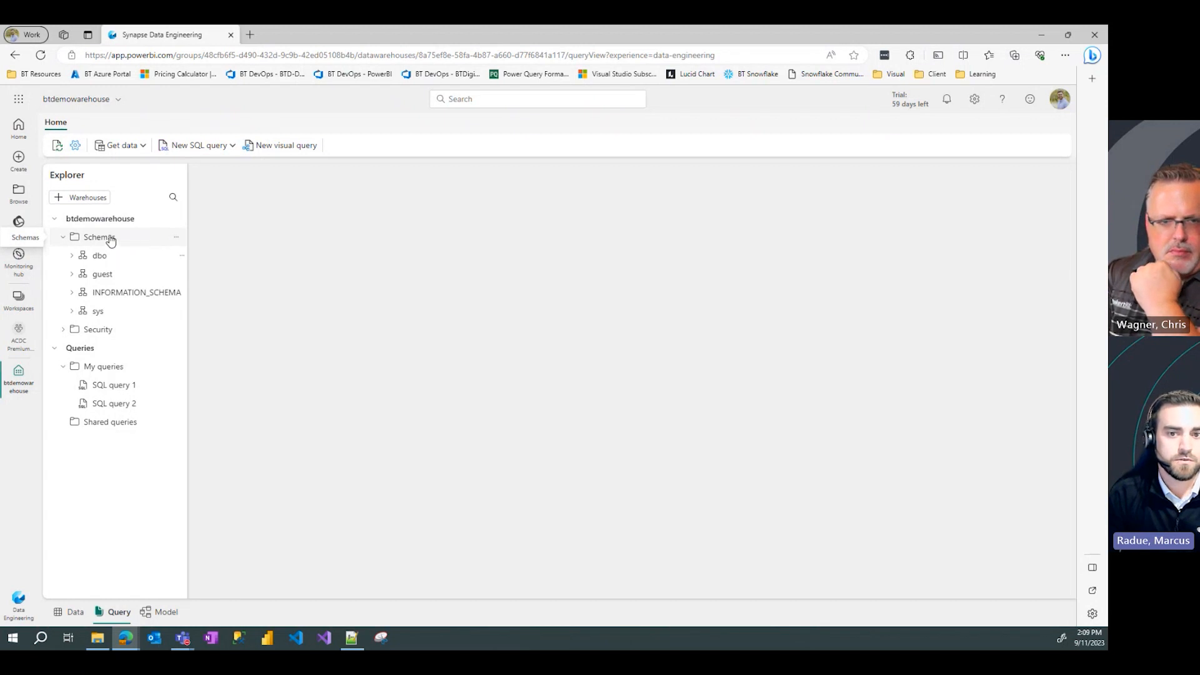
pyautogui.moveTo(128, 241)
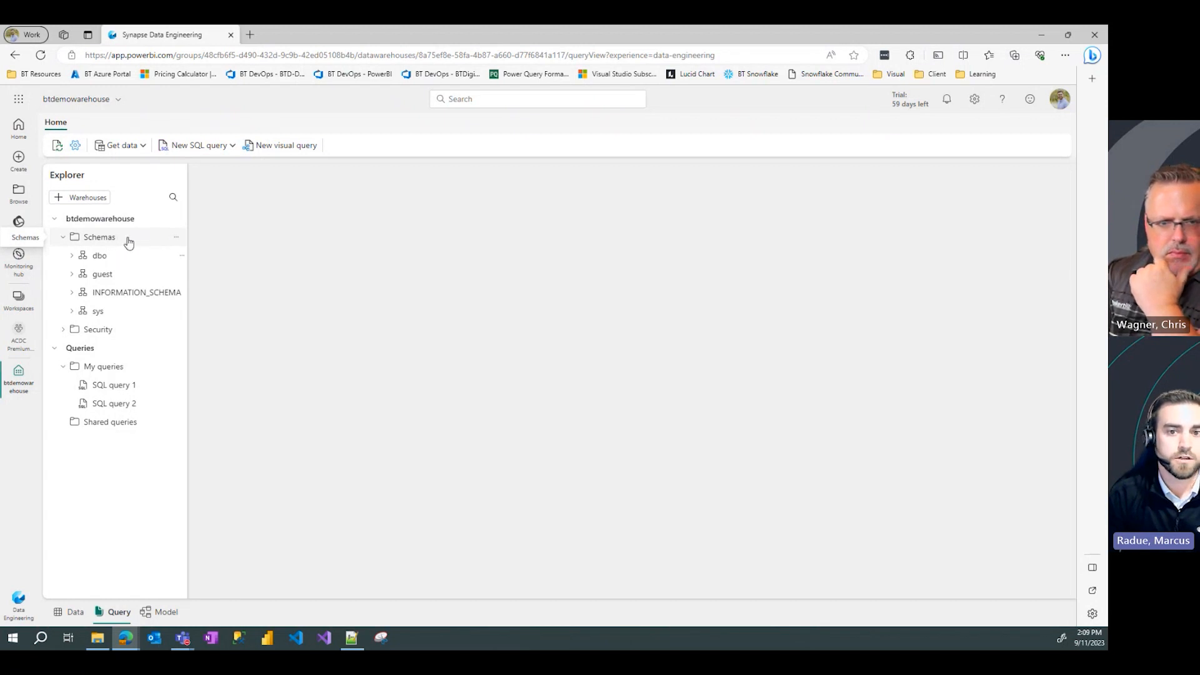
# - Generate a new CREATE SCHEMA [schema1] query from the Schemas folder's New schema action
pyautogui.click(177, 236)
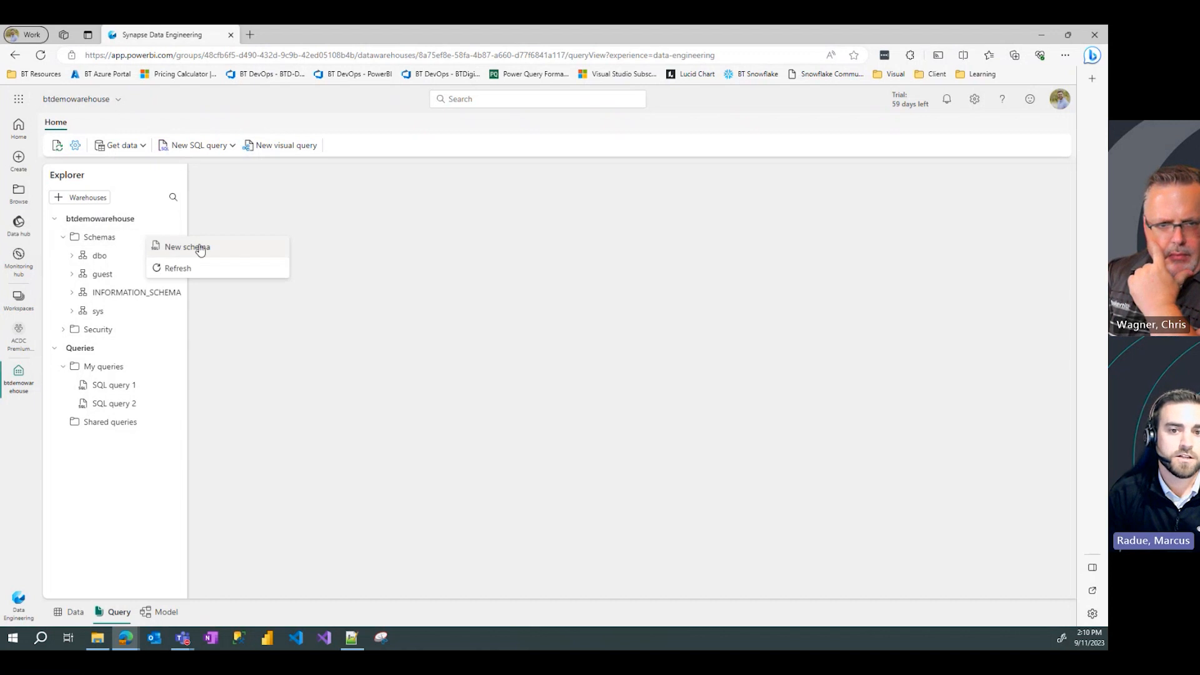
pyautogui.moveTo(130, 239)
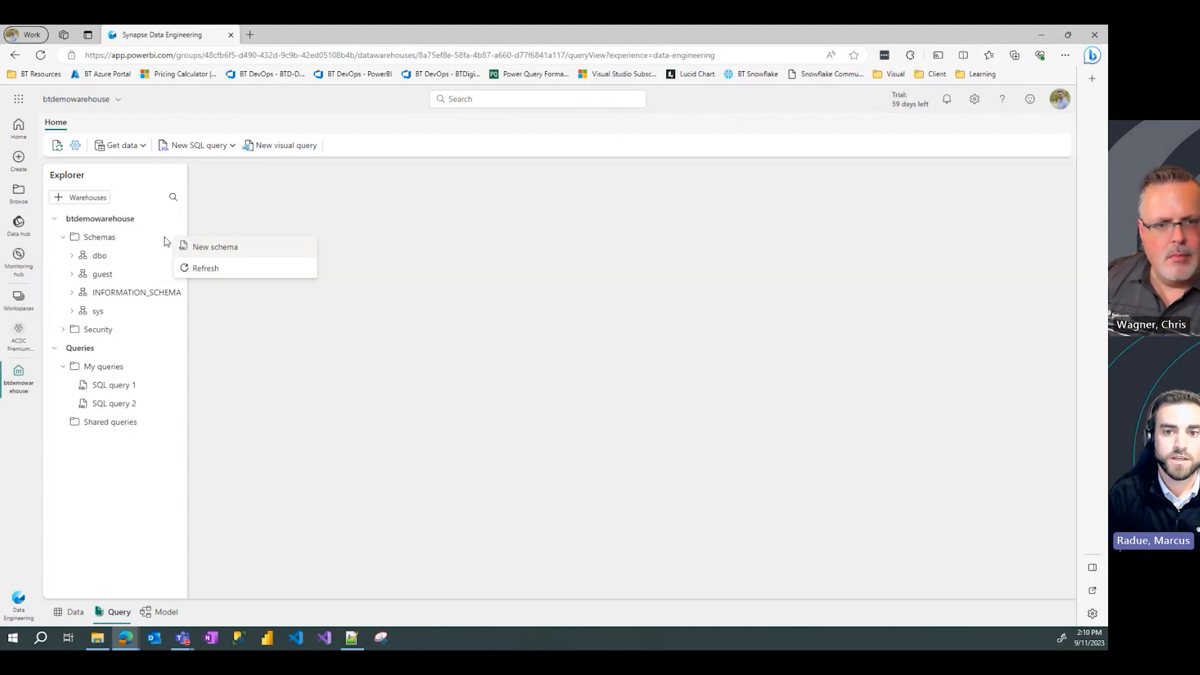
pyautogui.moveTo(215, 247)
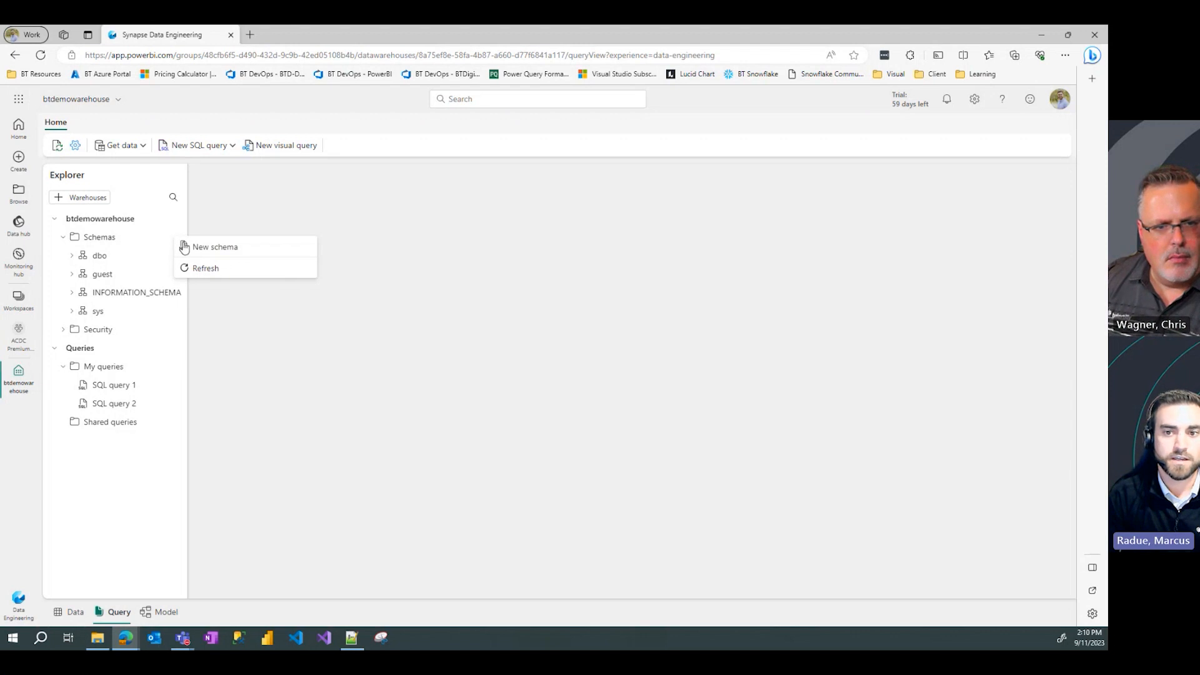
pyautogui.moveTo(245, 268)
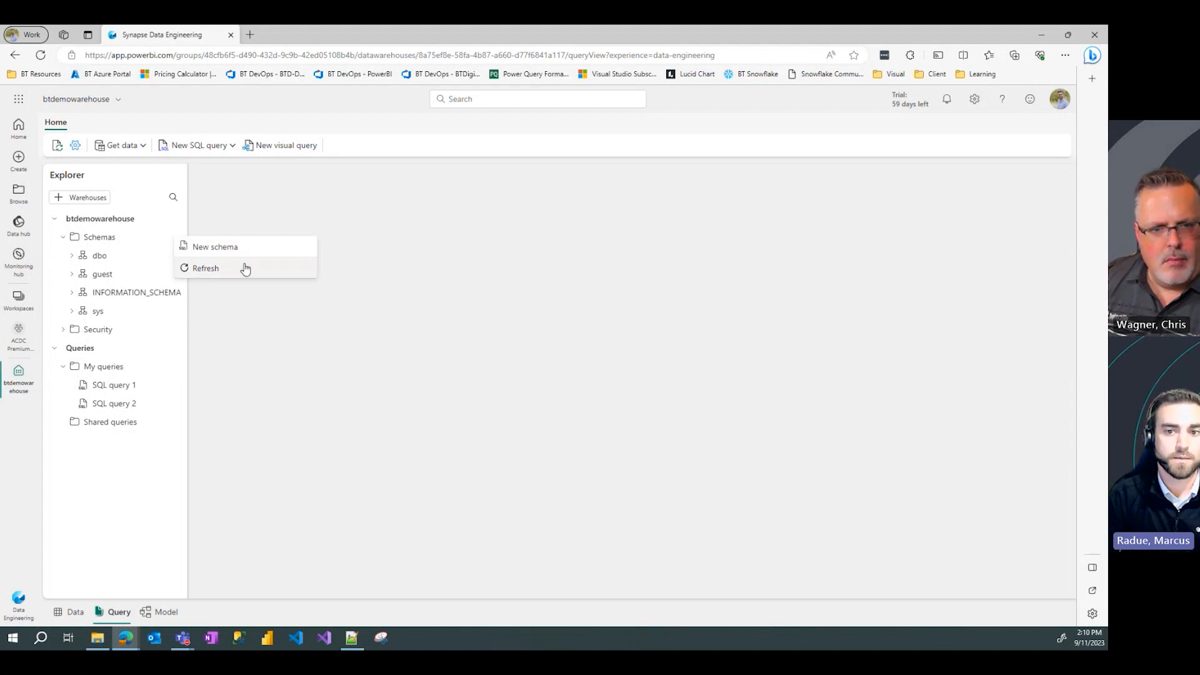
pyautogui.moveTo(265, 252)
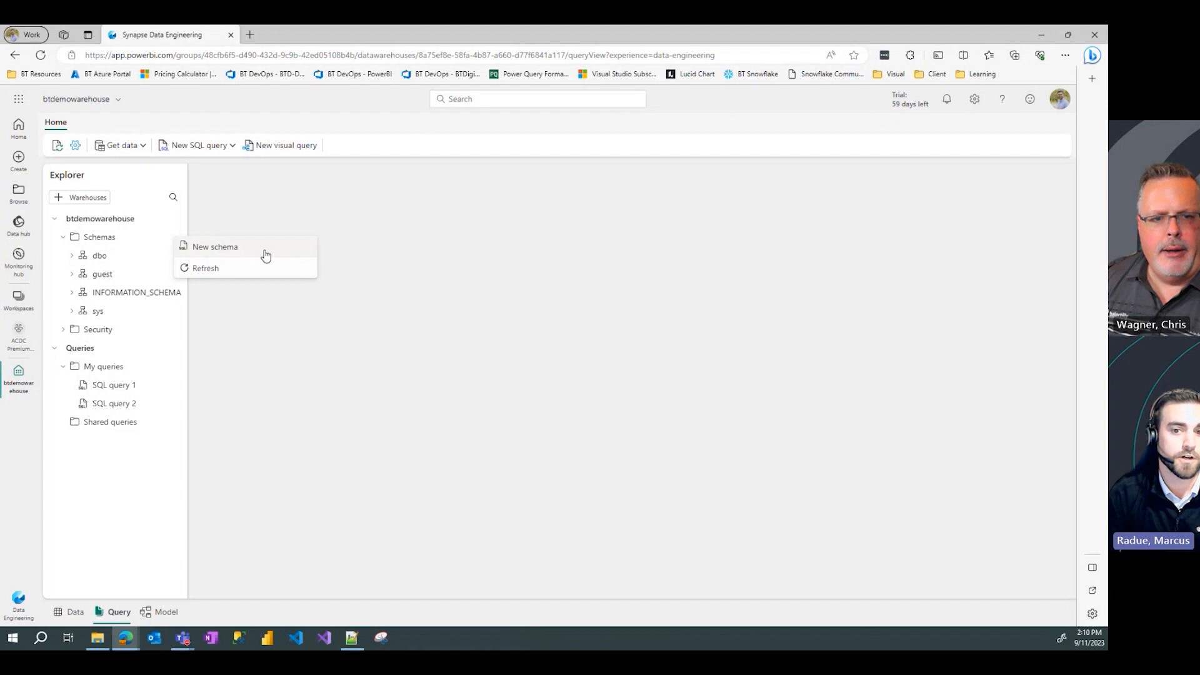
pyautogui.click(215, 247)
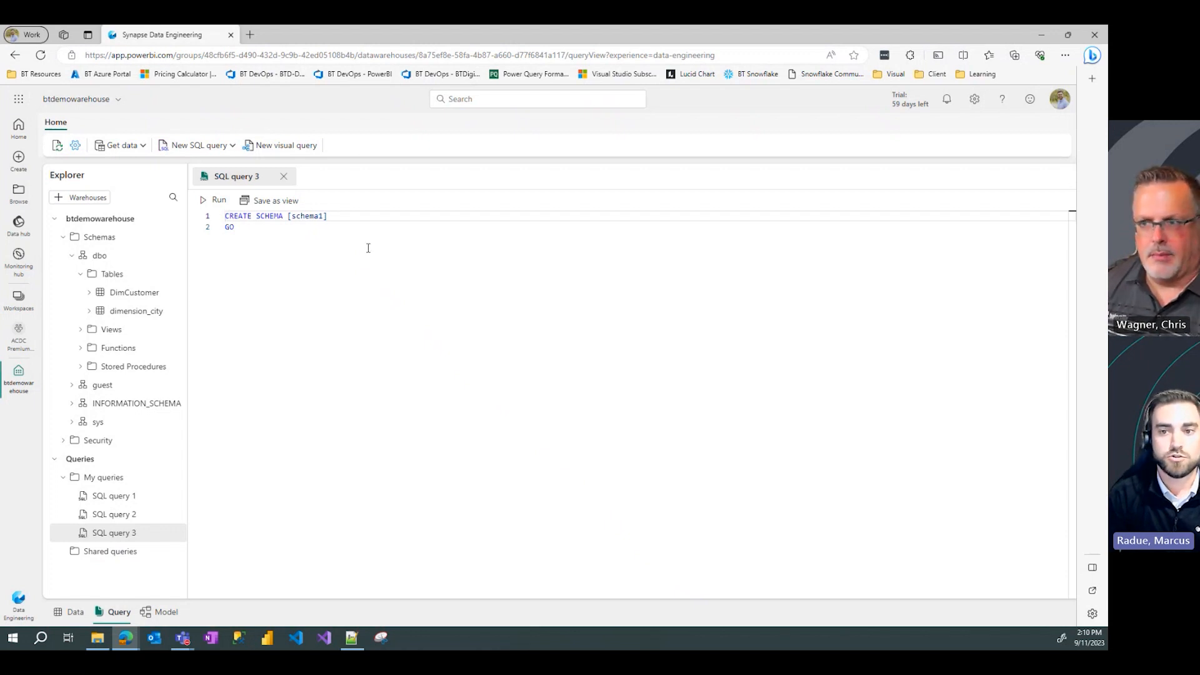
# - Replace the schema1 placeholder with stg and run the CREATE SCHEMA [stg] query
pyautogui.doubleClick(307, 216)
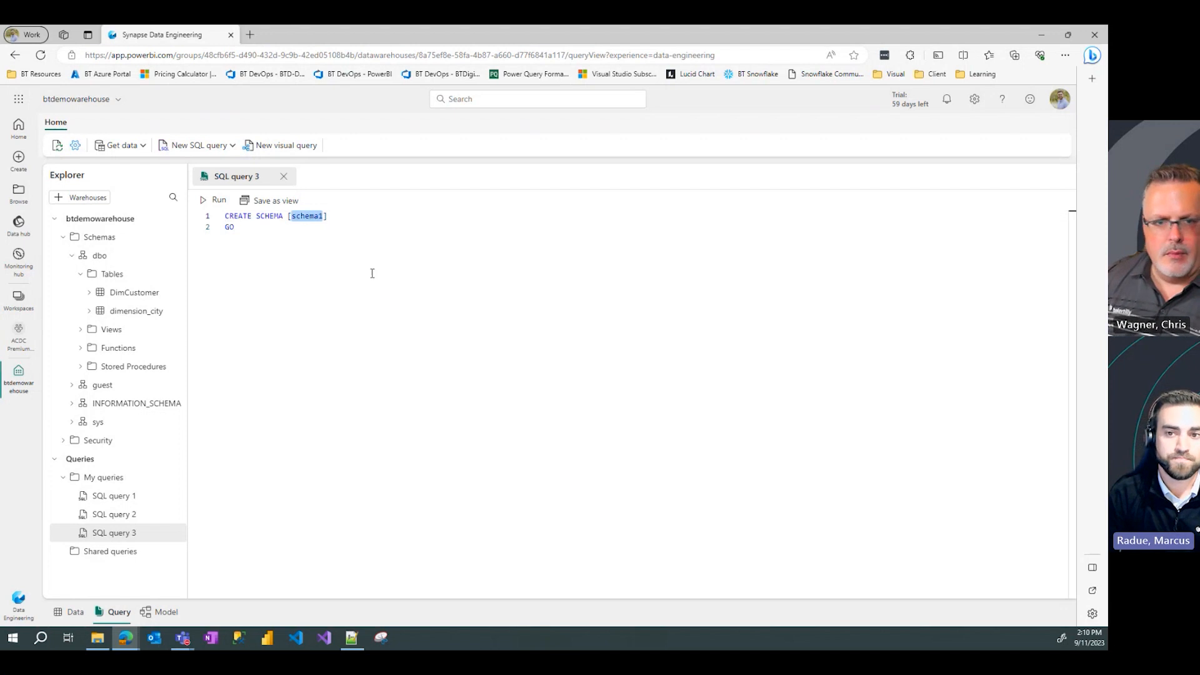
pyautogui.moveTo(375, 276)
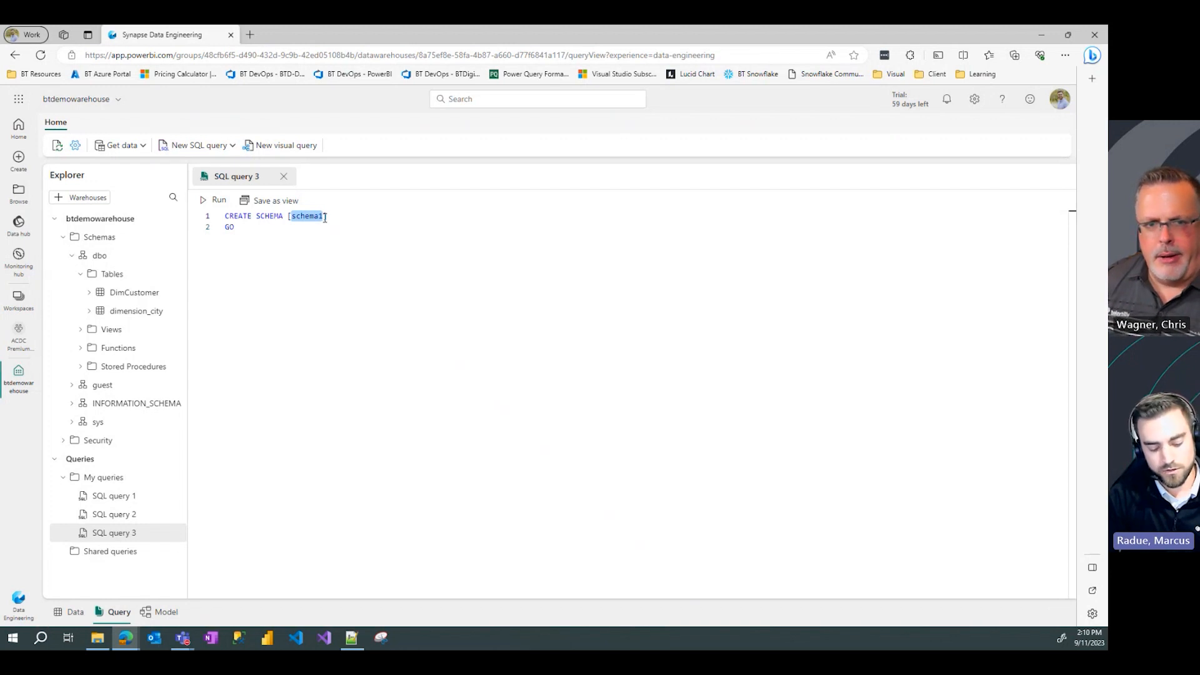
pyautogui.write('stg')
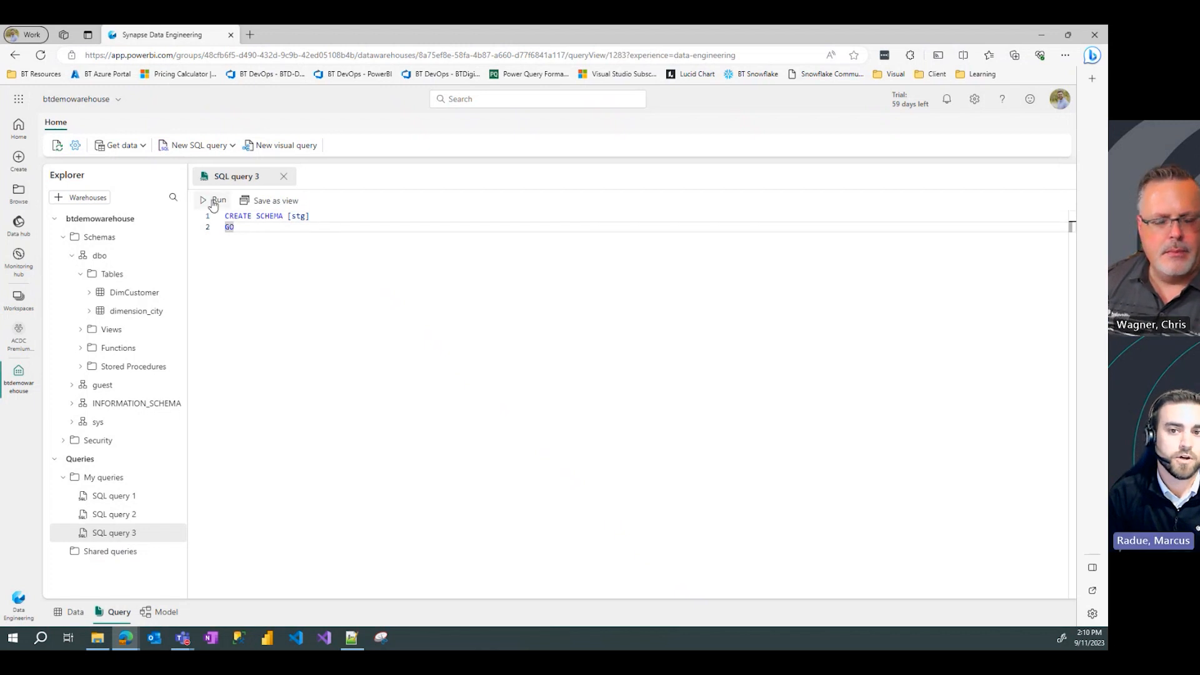
pyautogui.click(218, 200)
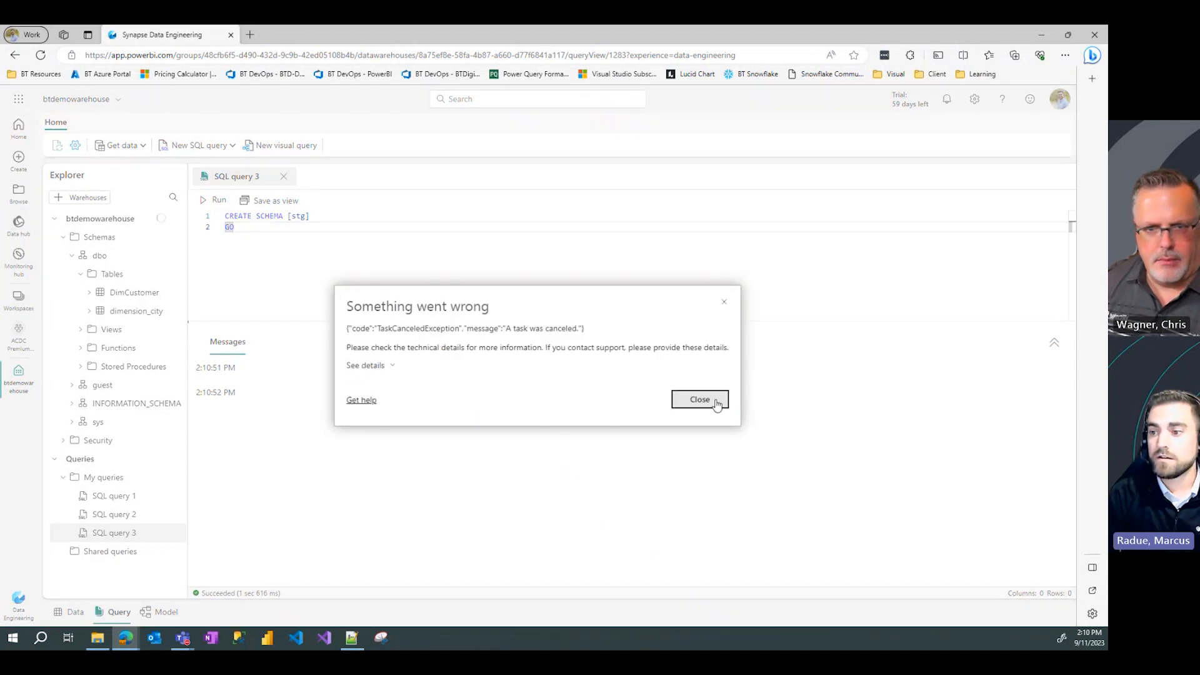
# - Dismiss the TaskCanceledException error and reload the btdemowarehouse page
pyautogui.click(698, 399)
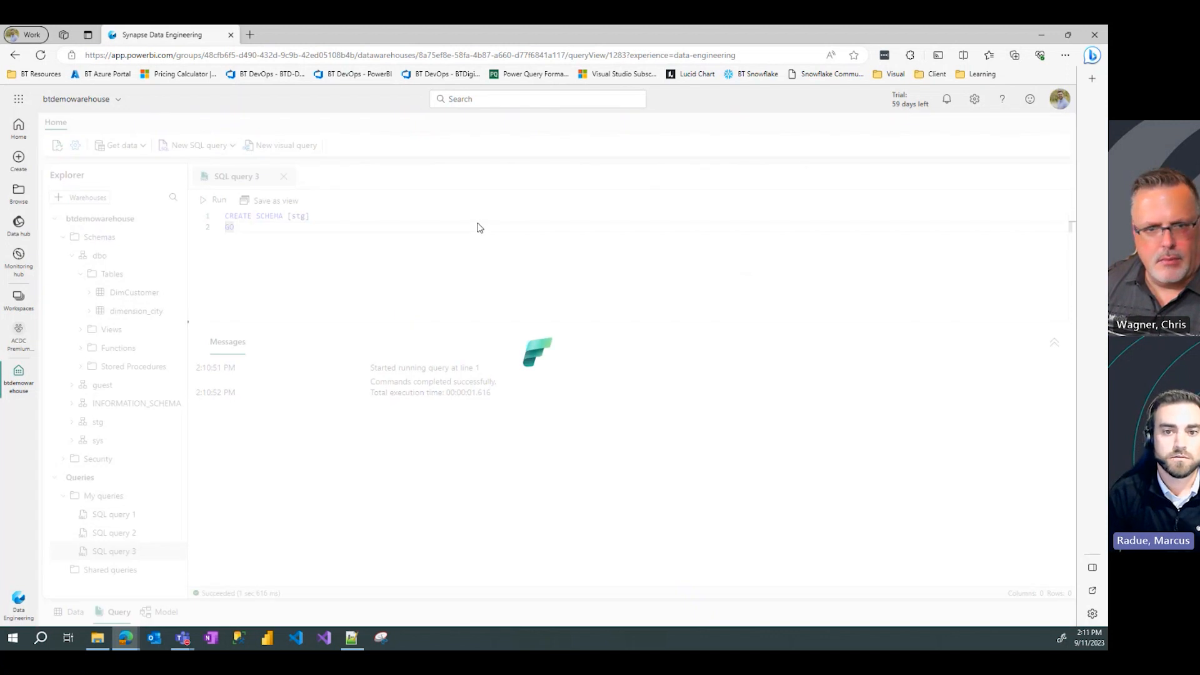
pyautogui.moveTo(321, 235)
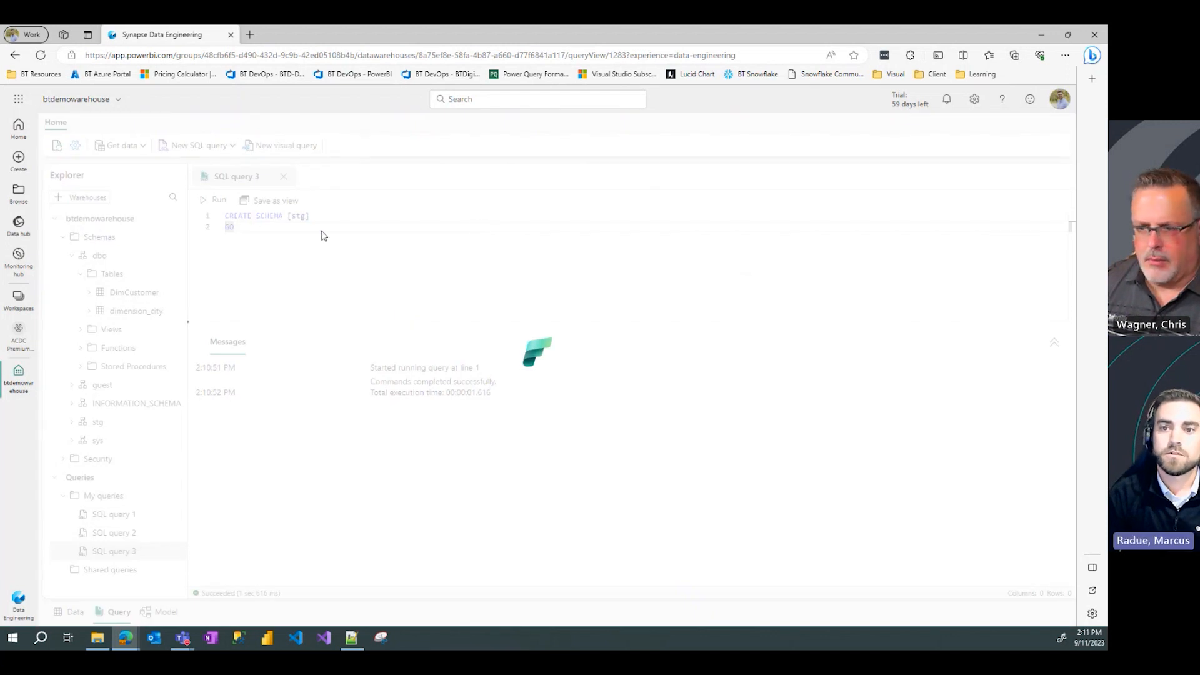
pyautogui.moveTo(325, 197)
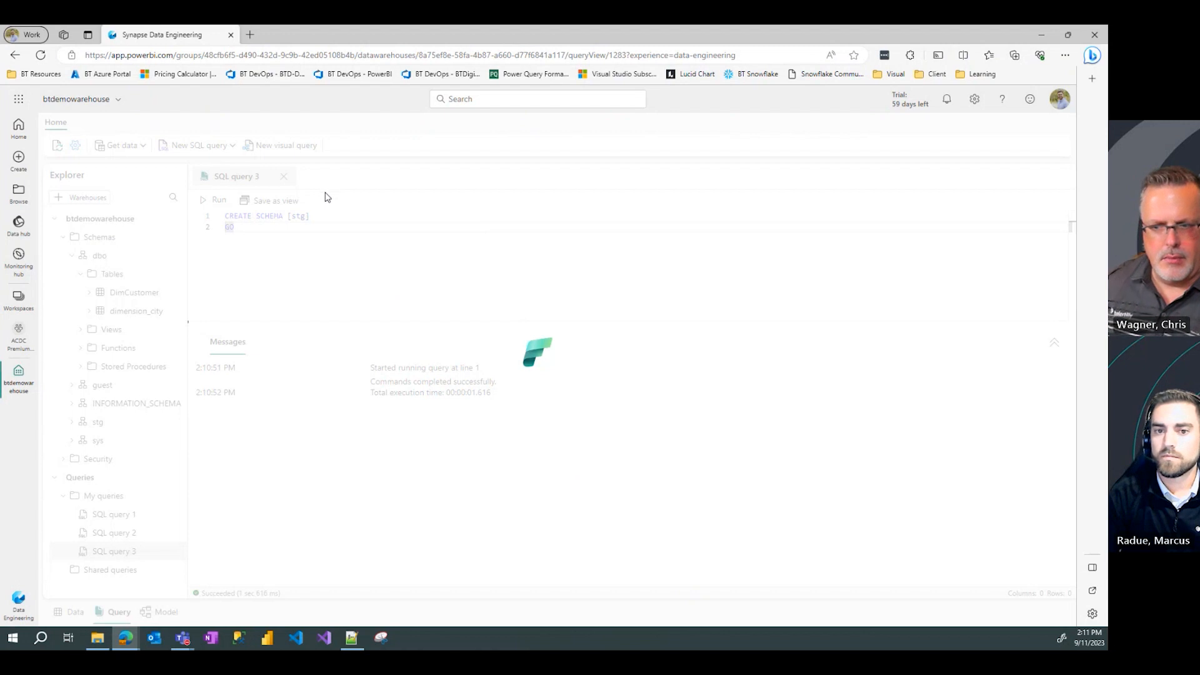
pyautogui.moveTo(335, 202)
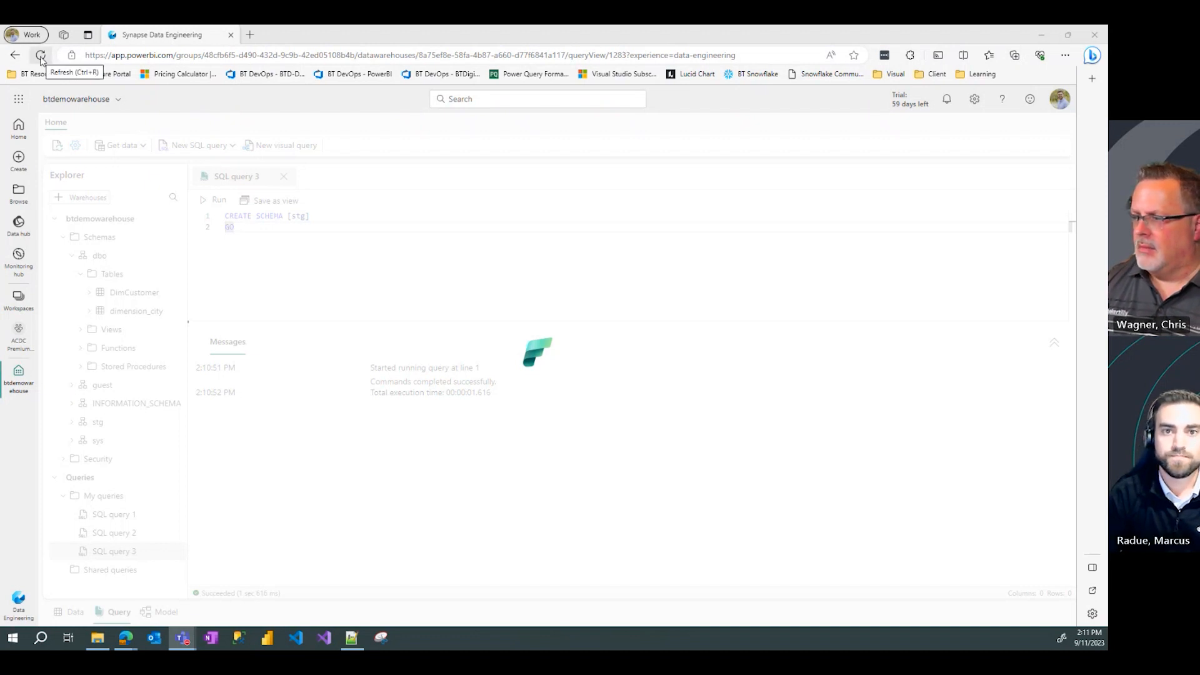
pyautogui.click(41, 55)
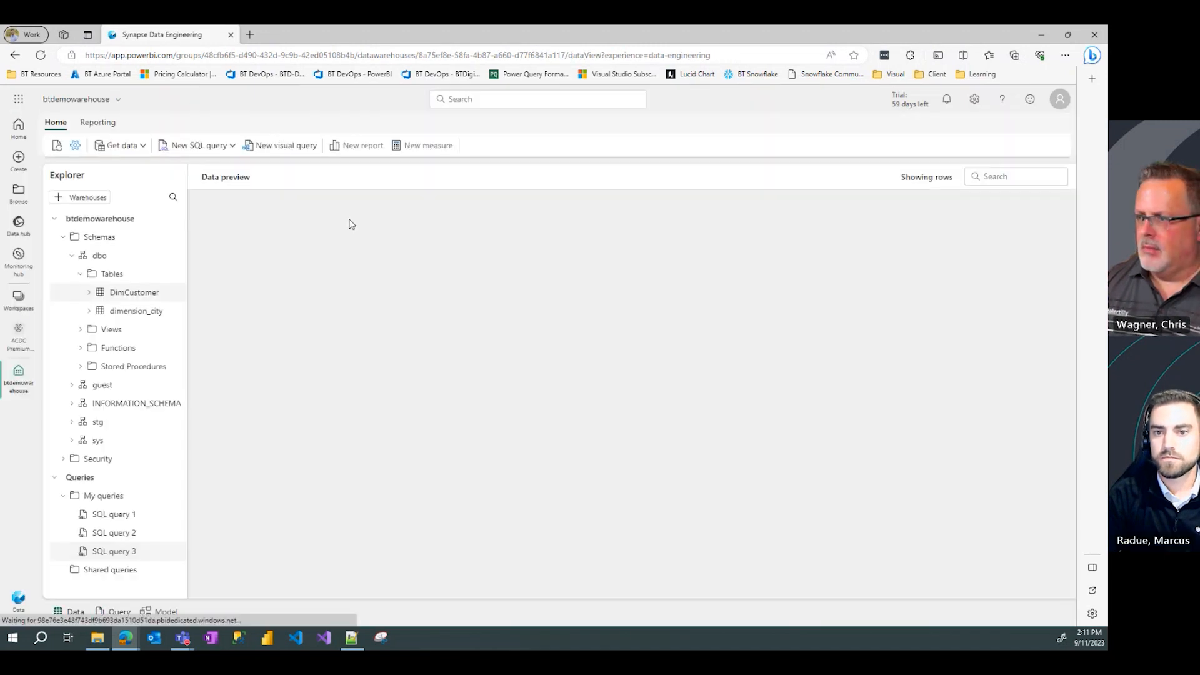
# - Collapse the Tables and dbo folders, reopen SQL query 3 and bring up its rename dialog
pyautogui.click(81, 273)
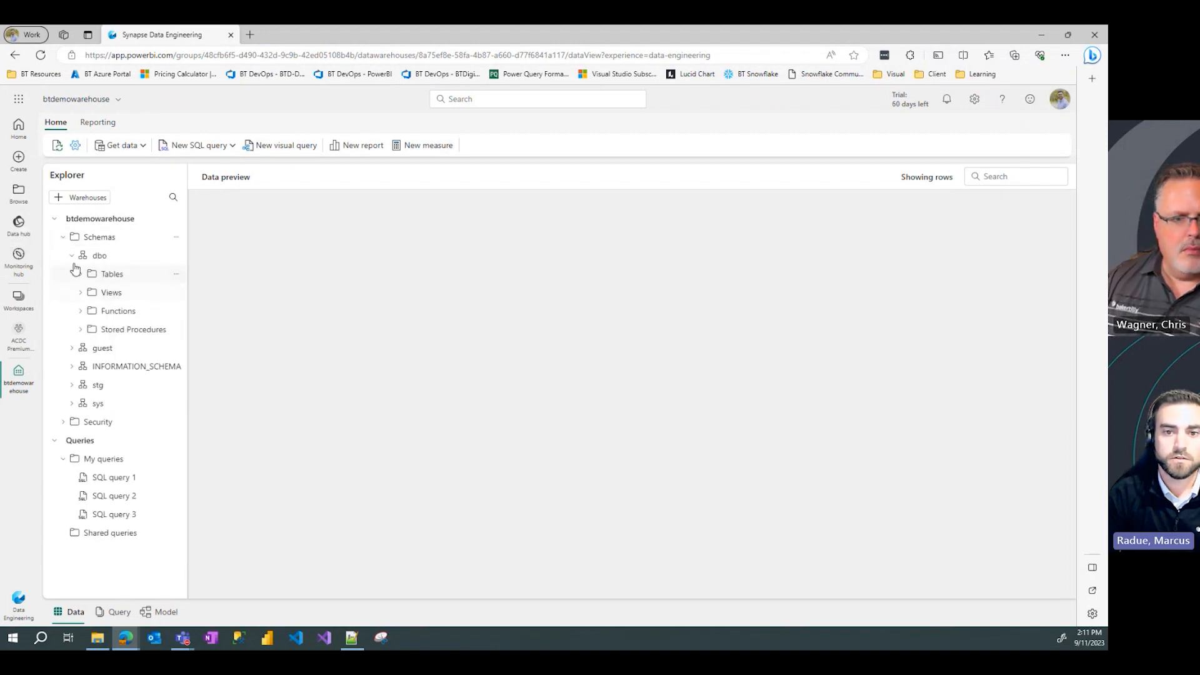
pyautogui.click(99, 255)
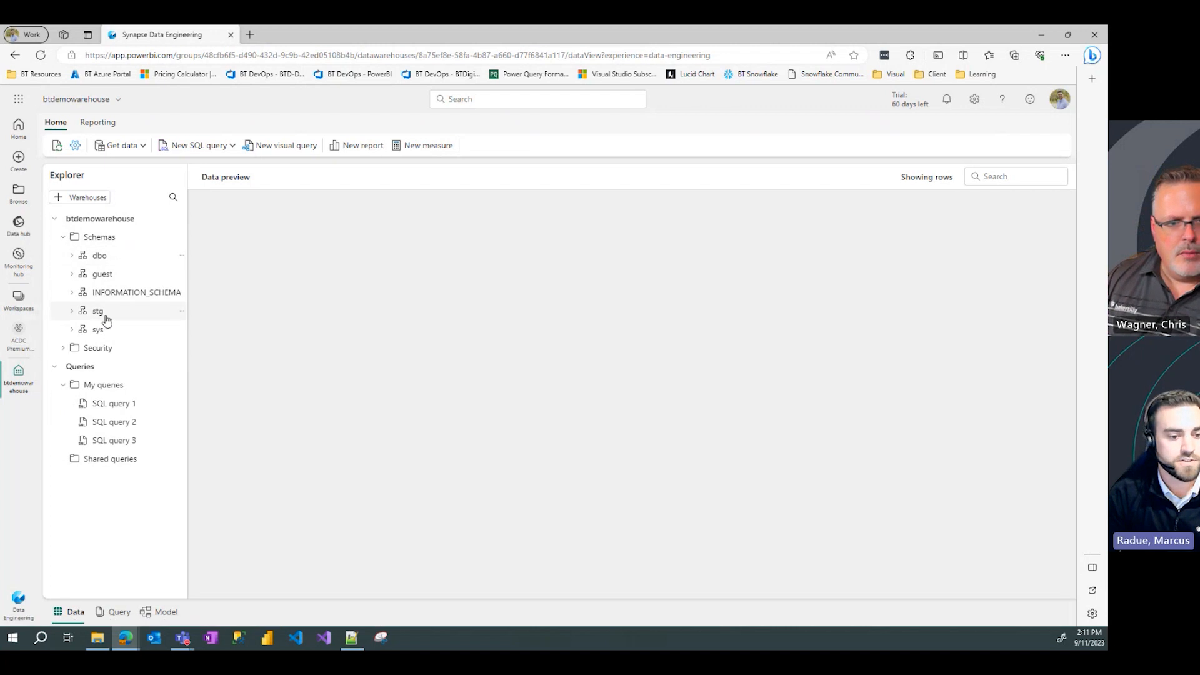
pyautogui.click(65, 385)
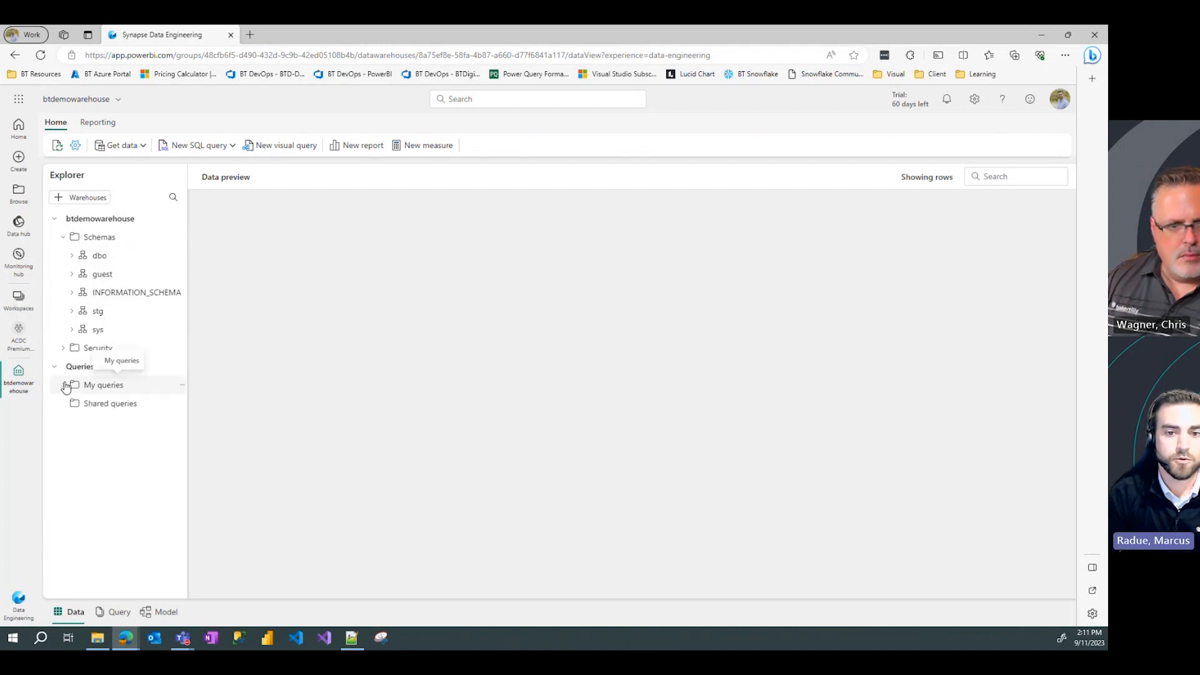
pyautogui.click(65, 385)
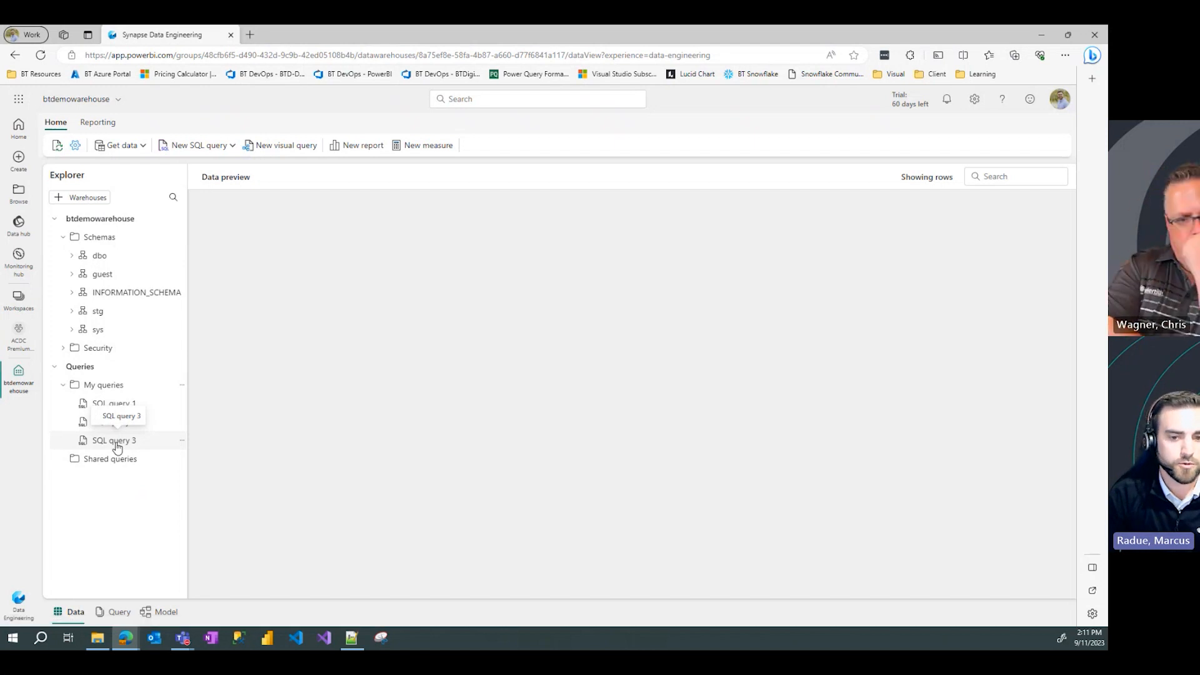
pyautogui.moveTo(141, 389)
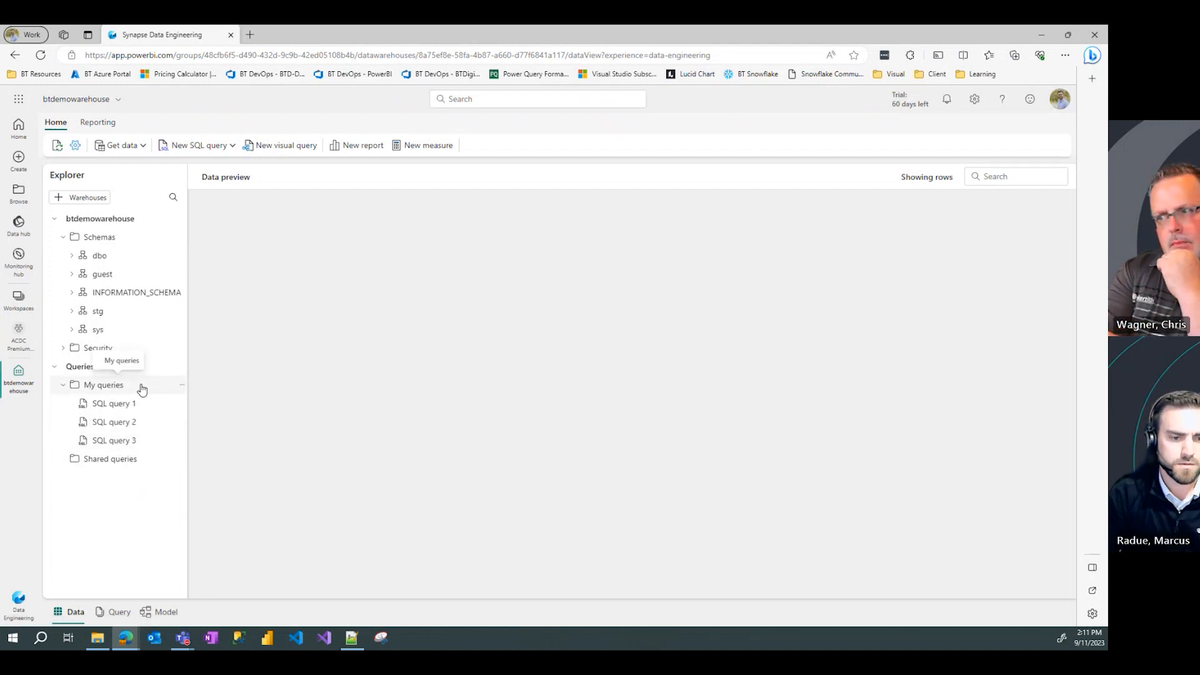
pyautogui.moveTo(107, 439)
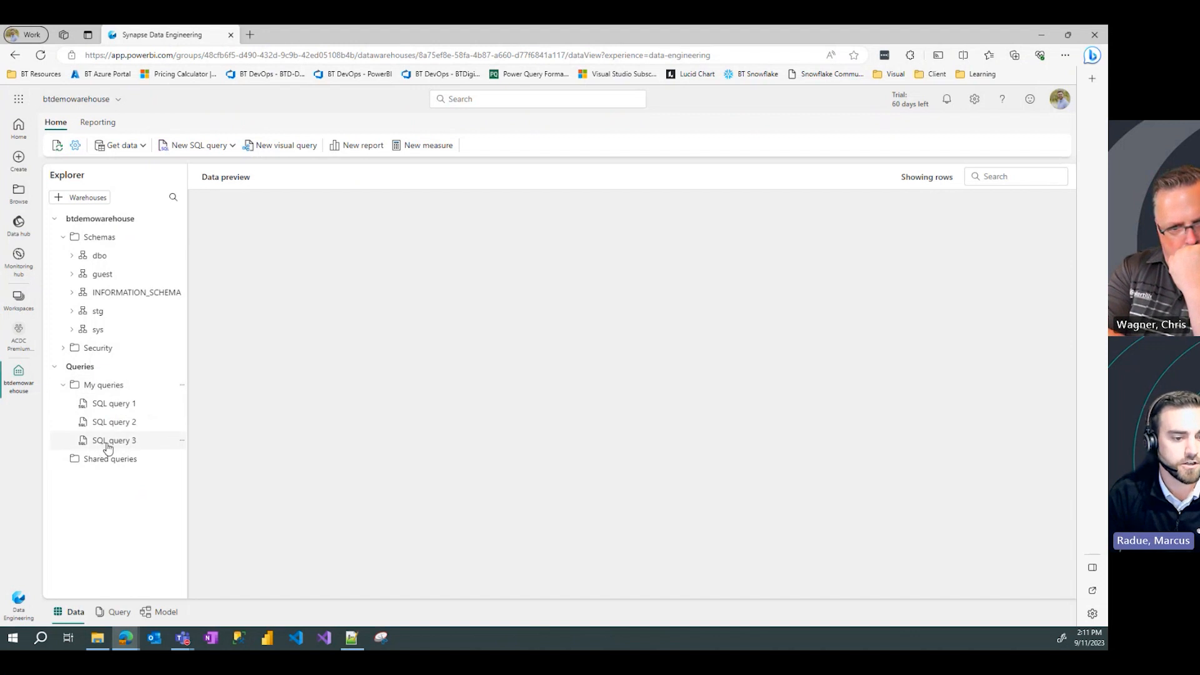
pyautogui.click(113, 440)
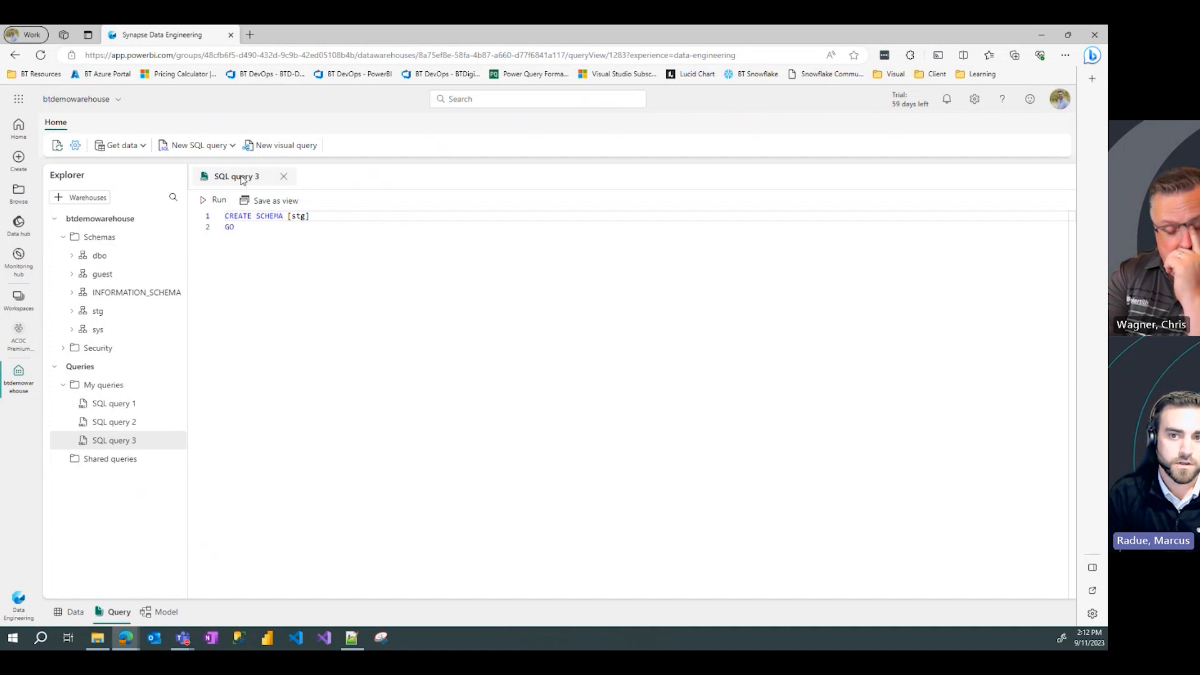
pyautogui.doubleClick(236, 177)
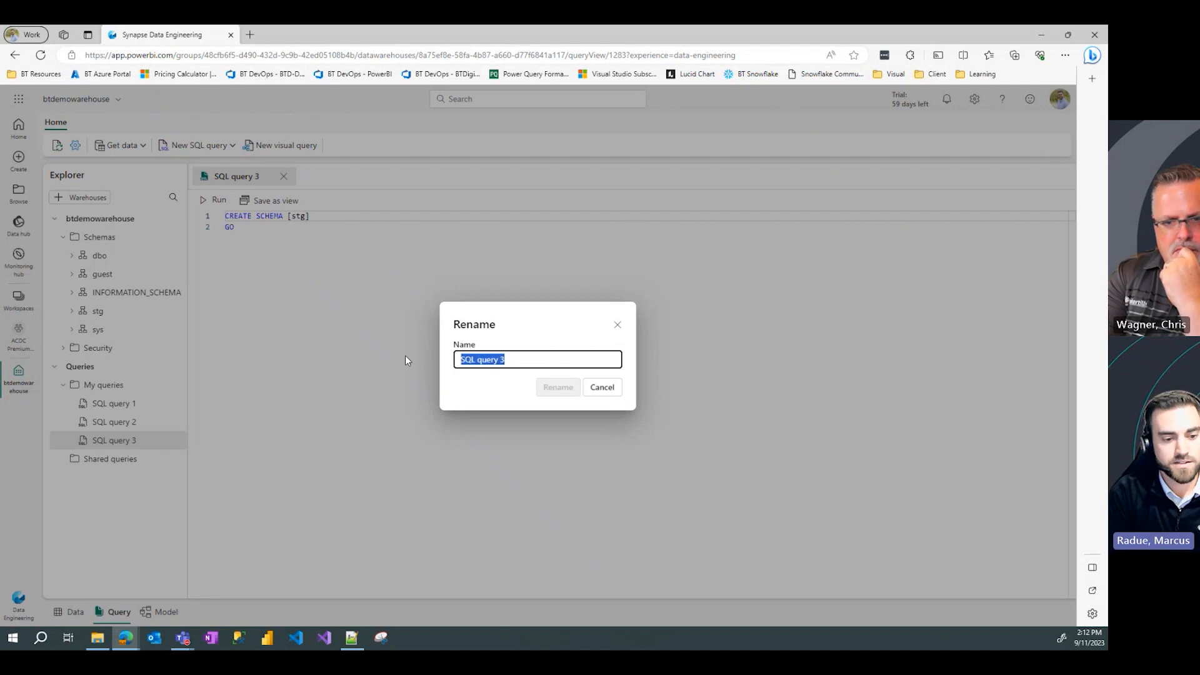
# - Rename SQL query 3 to 'Create Schema'
pyautogui.write('Cre')
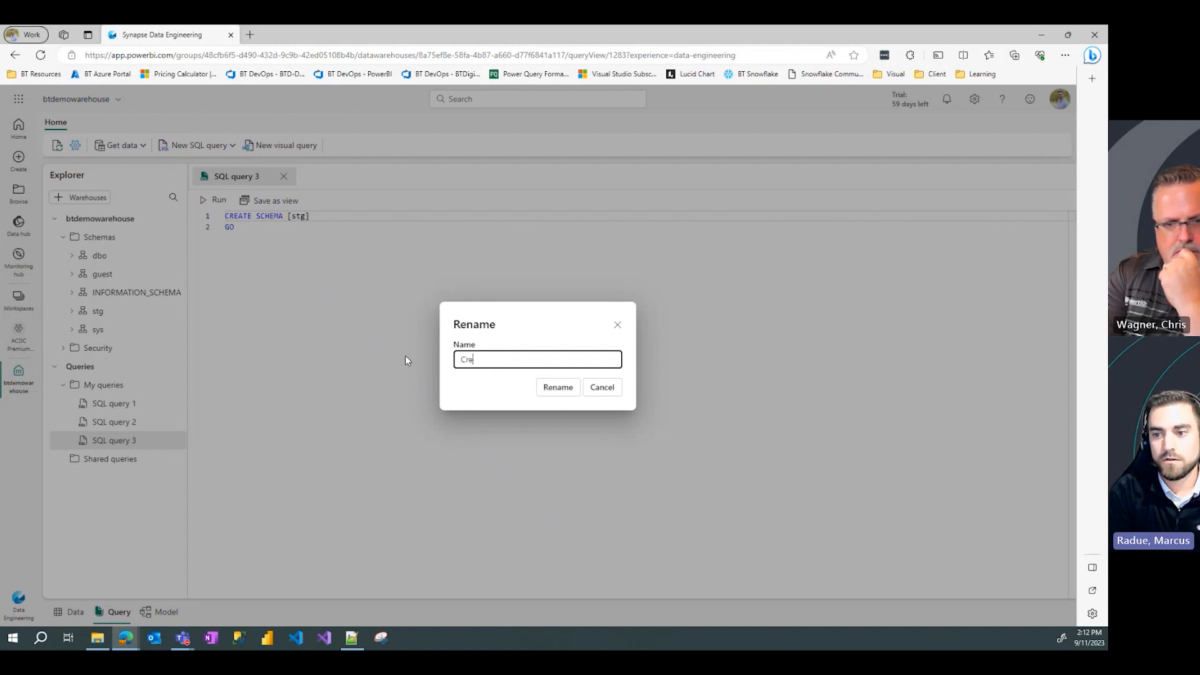
pyautogui.write('ate Schema')
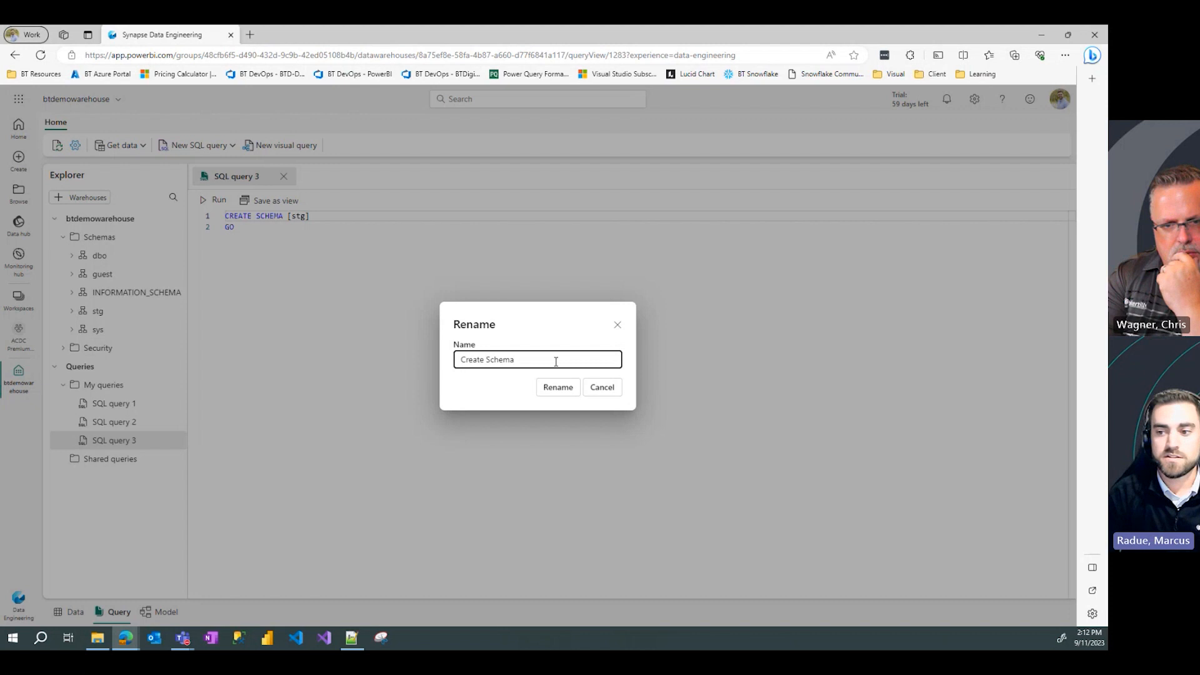
pyautogui.click(557, 386)
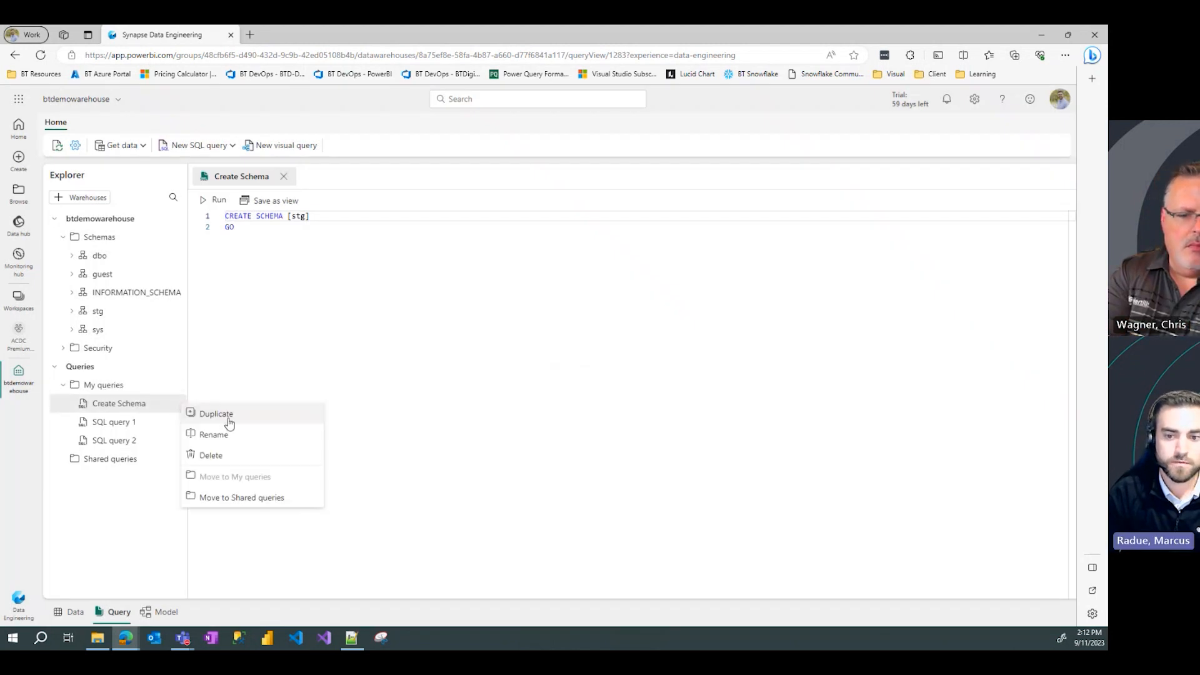
# - Move the Create Schema query from My queries into Shared queries
pyautogui.click(241, 497)
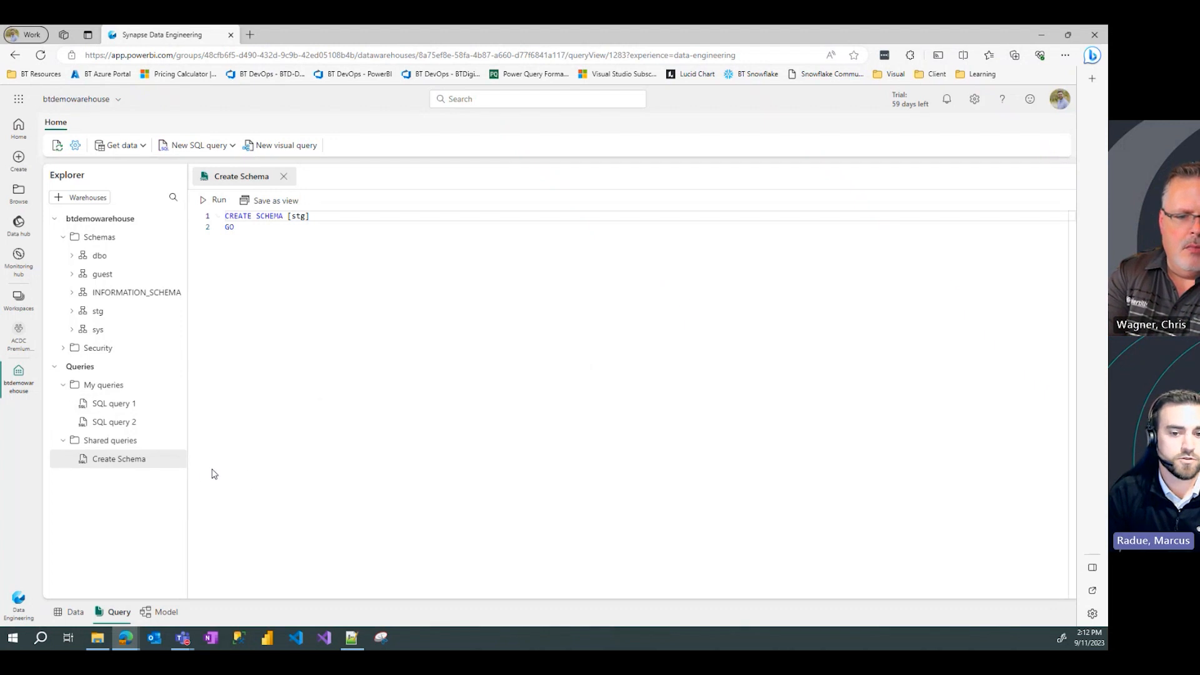
pyautogui.moveTo(174, 476)
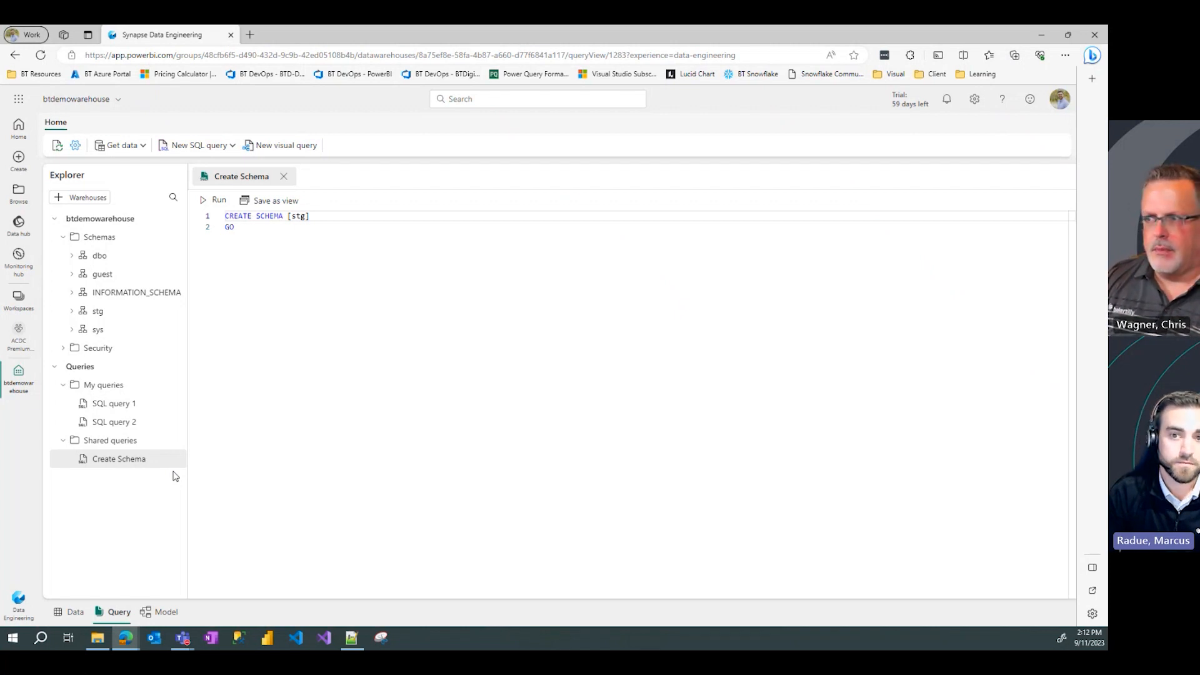
pyautogui.moveTo(311, 184)
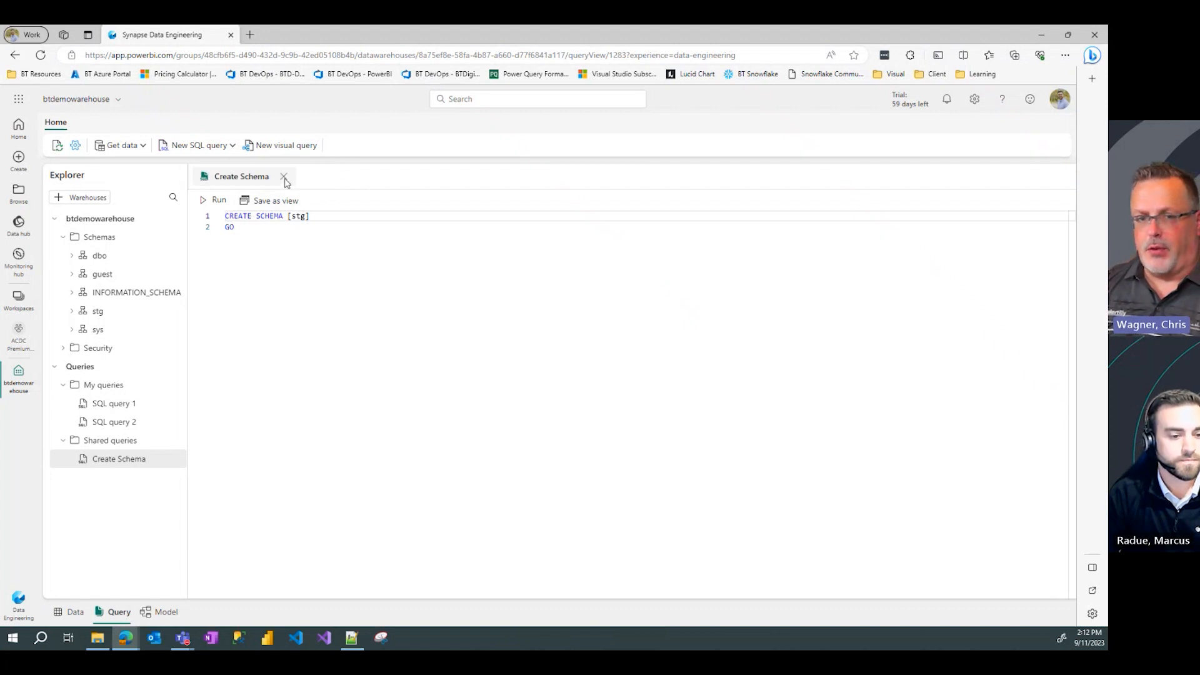
pyautogui.moveTo(338, 187)
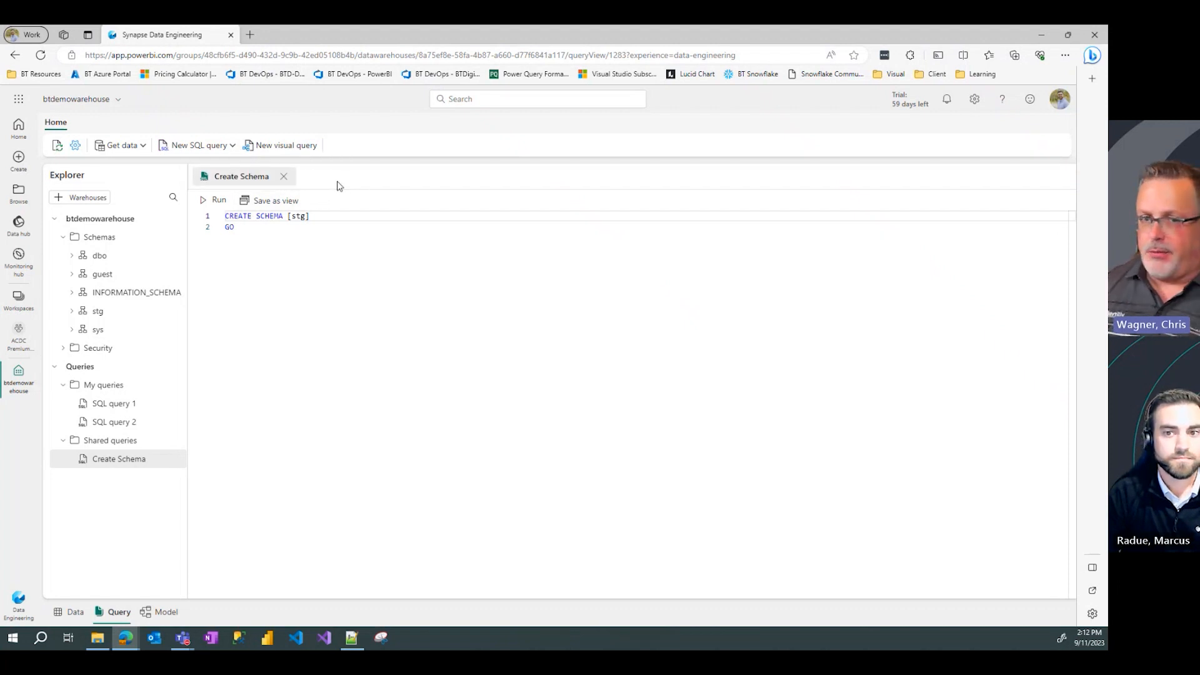